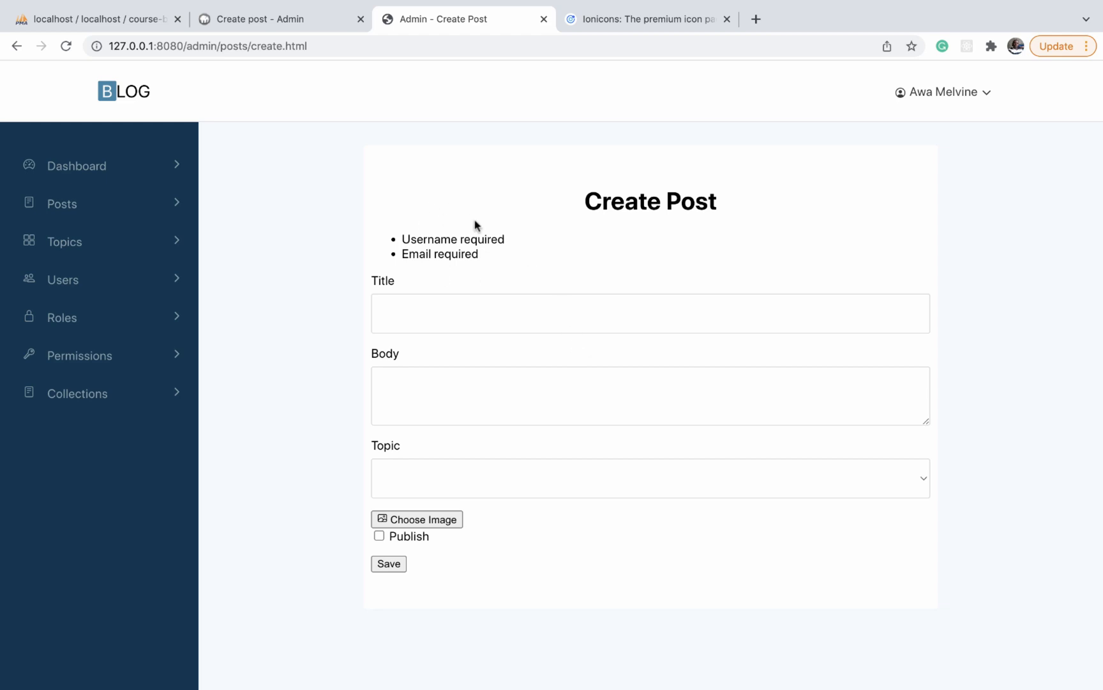
mouse_move(453, 255)
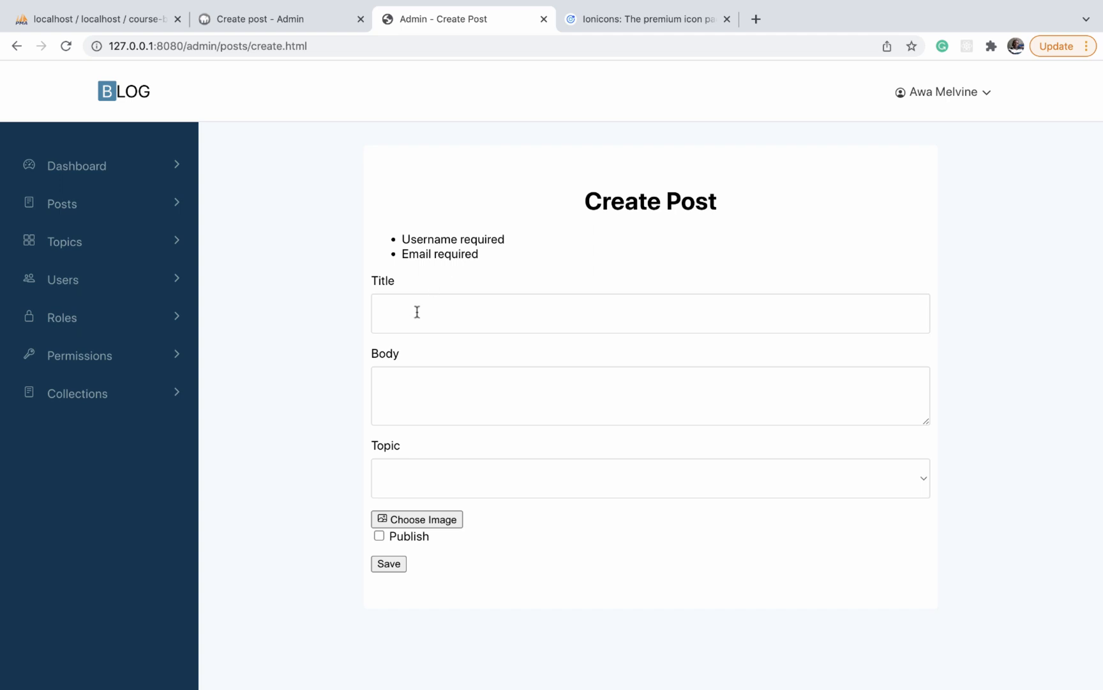
mouse_move(370, 337)
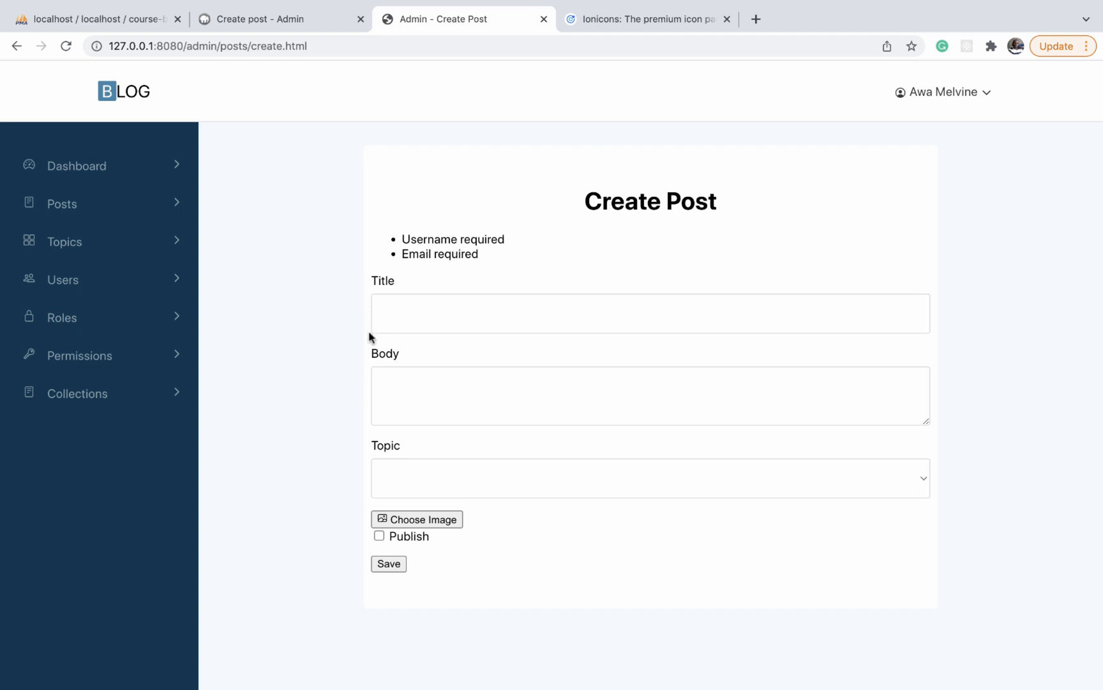
mouse_move(368, 370)
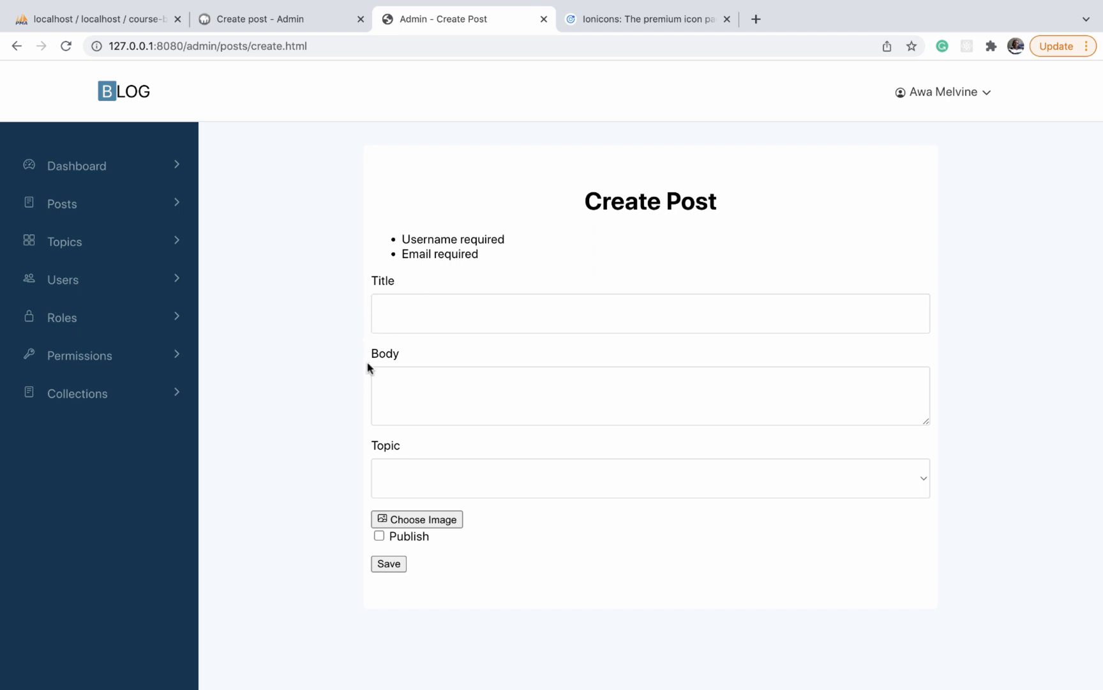
mouse_move(940, 268)
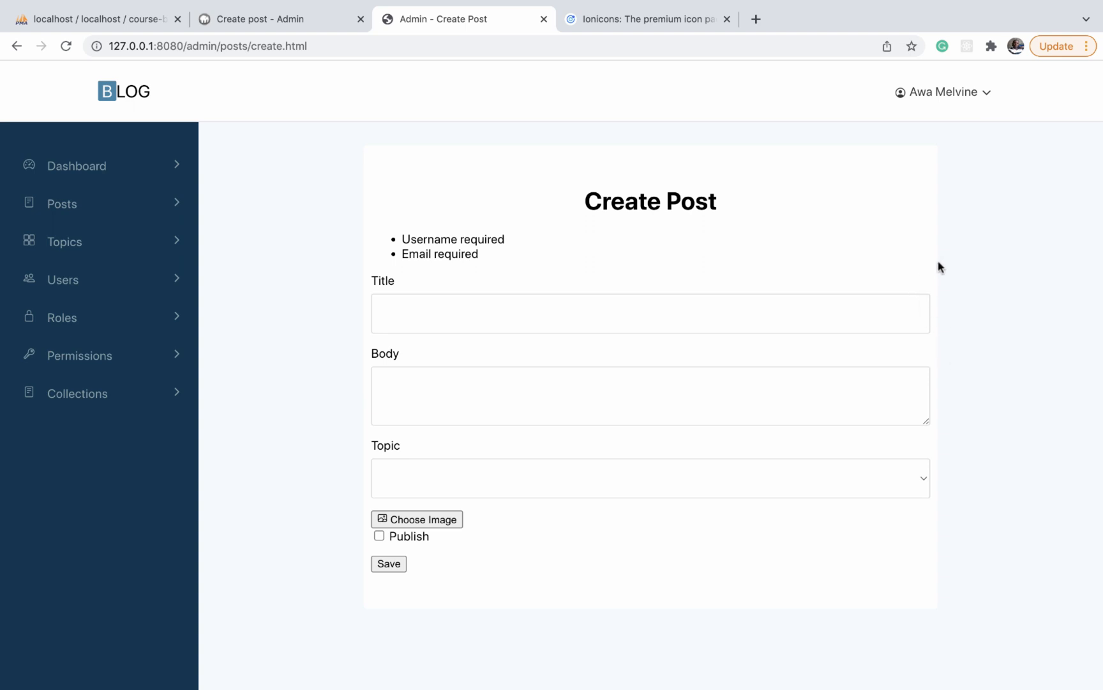
mouse_move(938, 306)
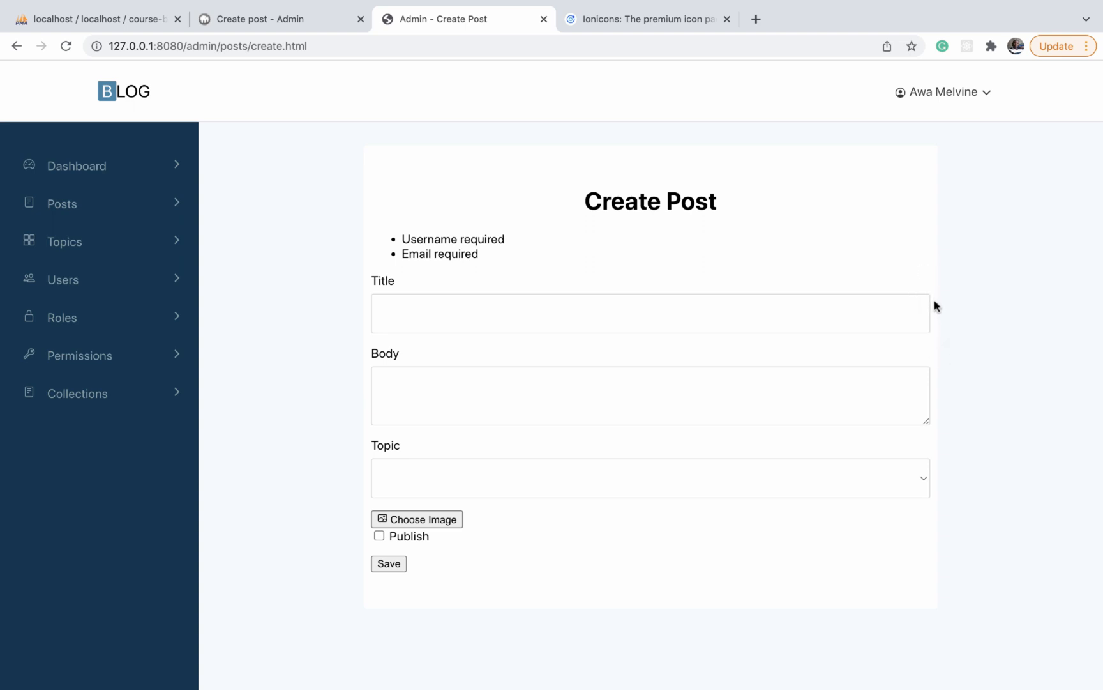
mouse_move(934, 314)
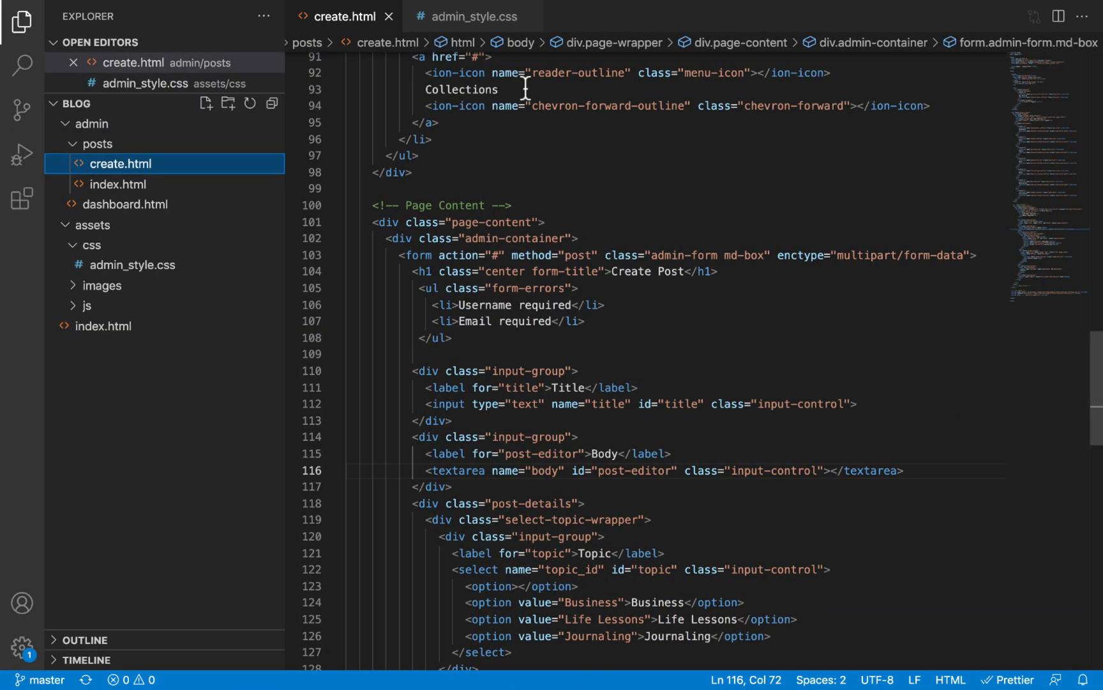
- Search admin_style.css for the 'admin form' styles
left_click(475, 17)
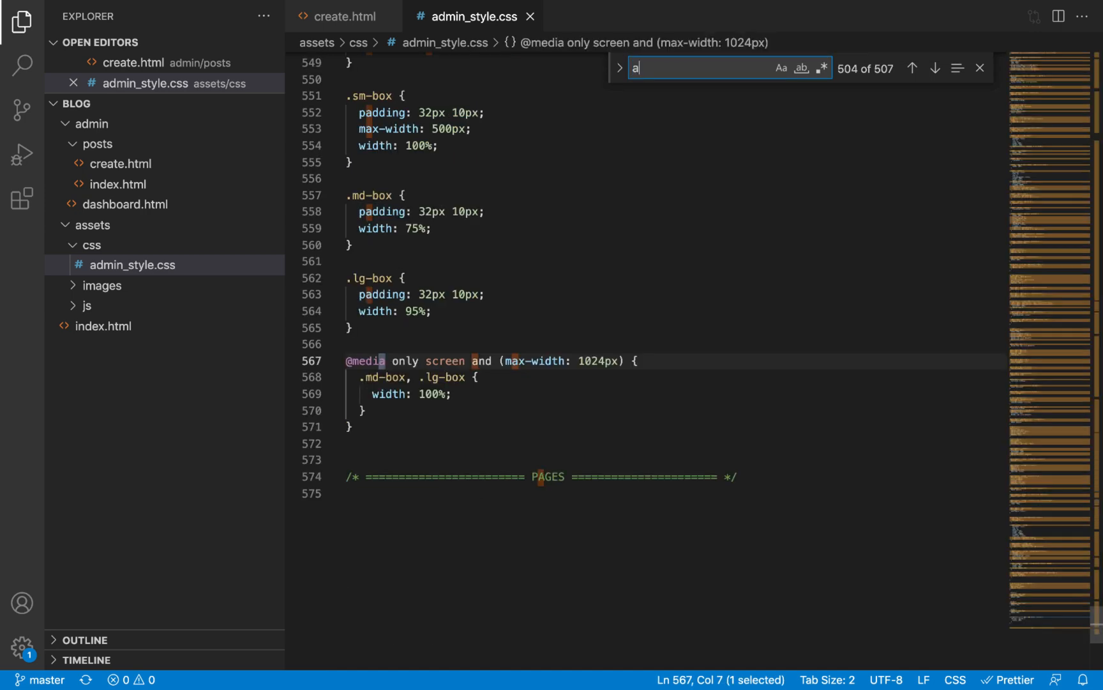
type("admin form")
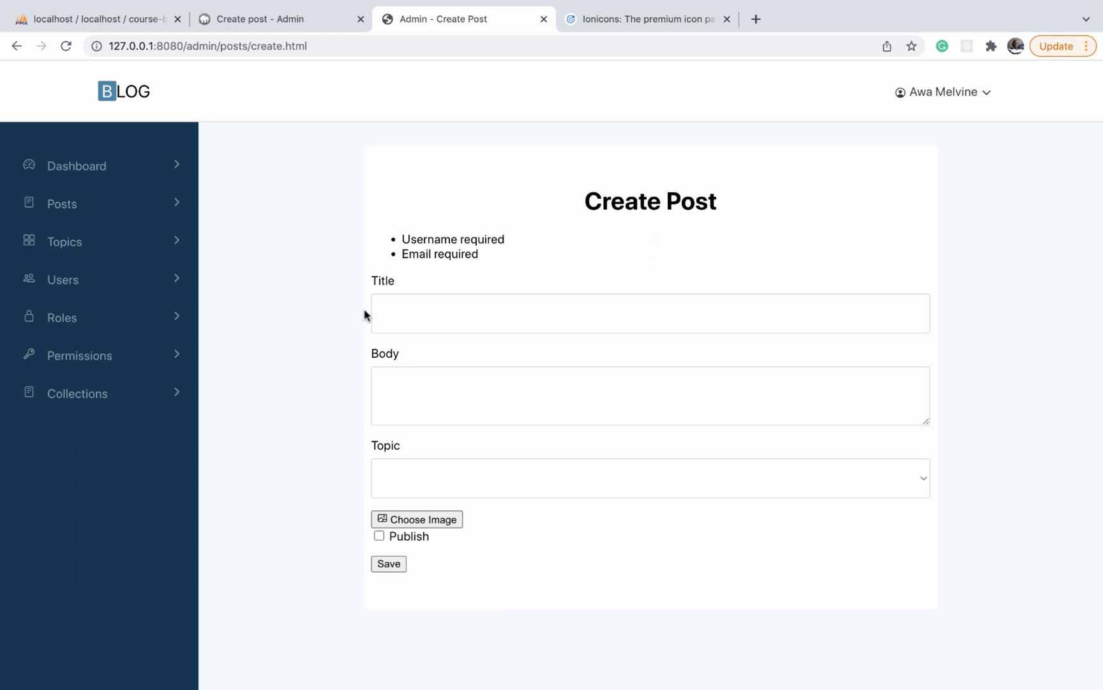
mouse_move(351, 340)
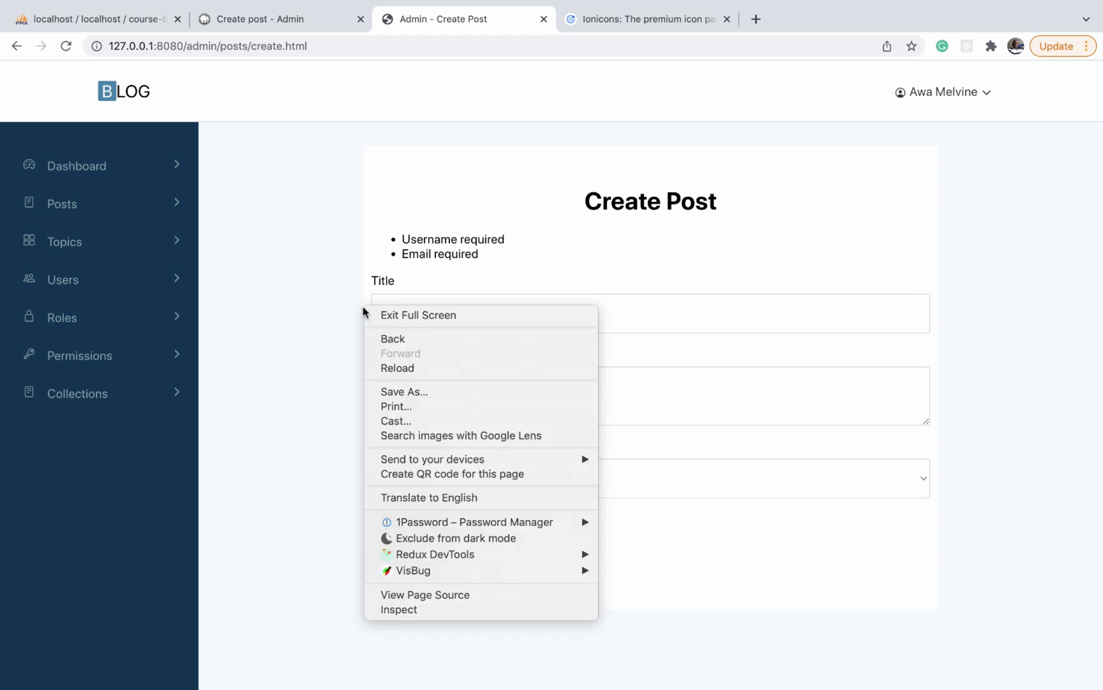
- Inspect the Create Post form and toggle its md-box padding off and back on
left_click(398, 609)
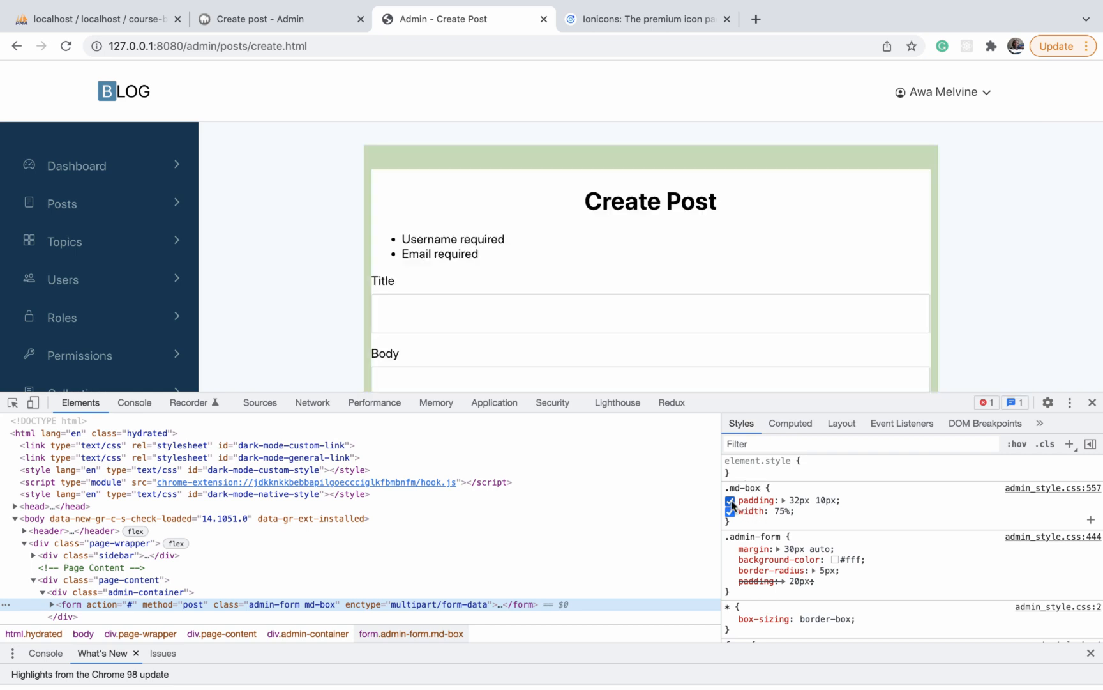
left_click(730, 500)
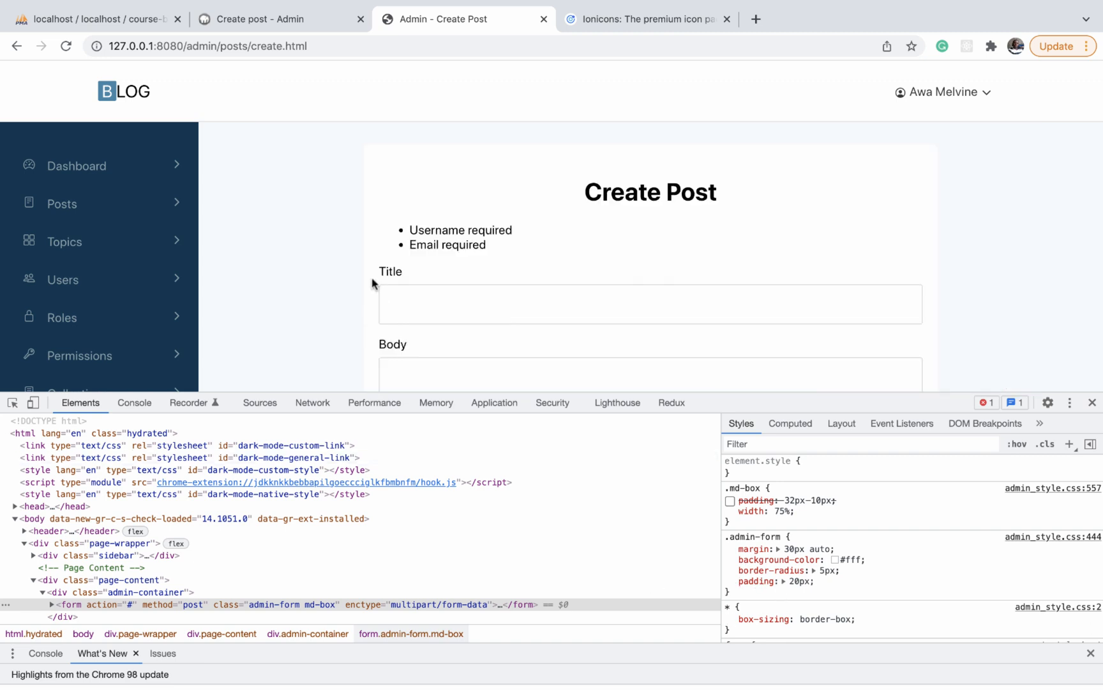
left_click(730, 501)
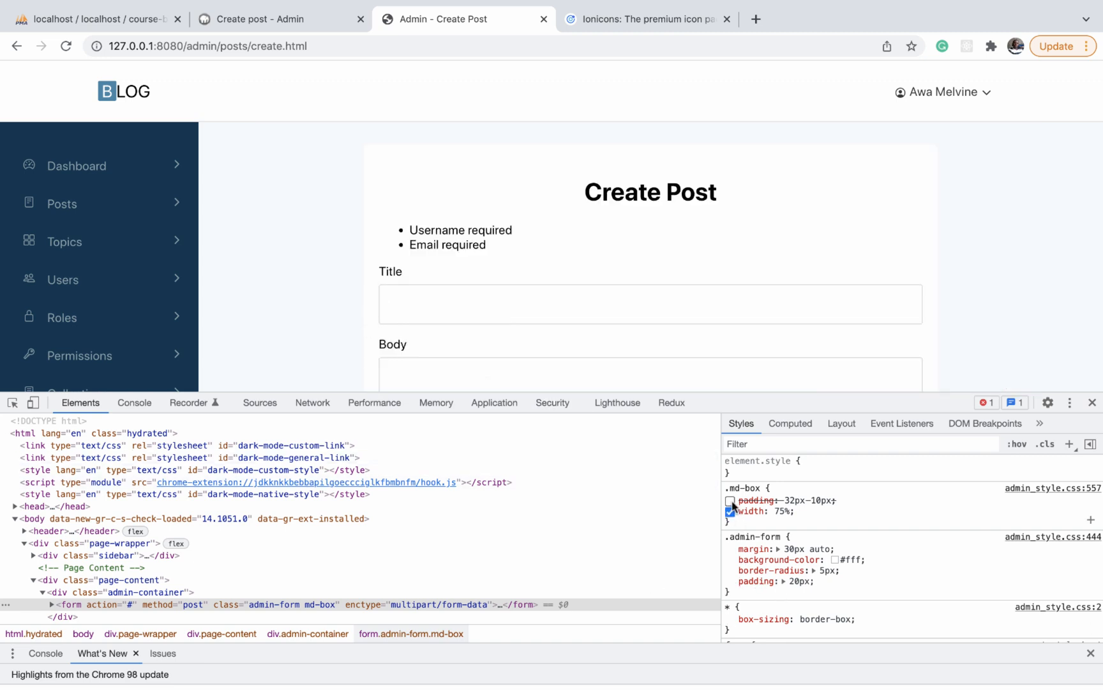
left_click(730, 500)
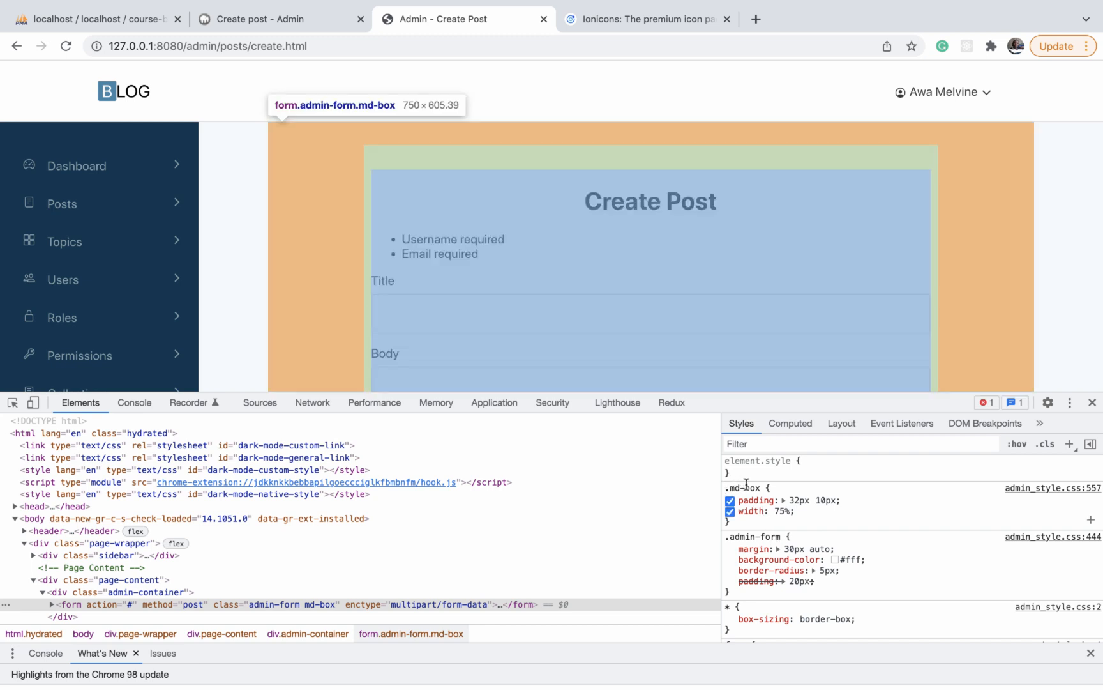
mouse_move(746, 500)
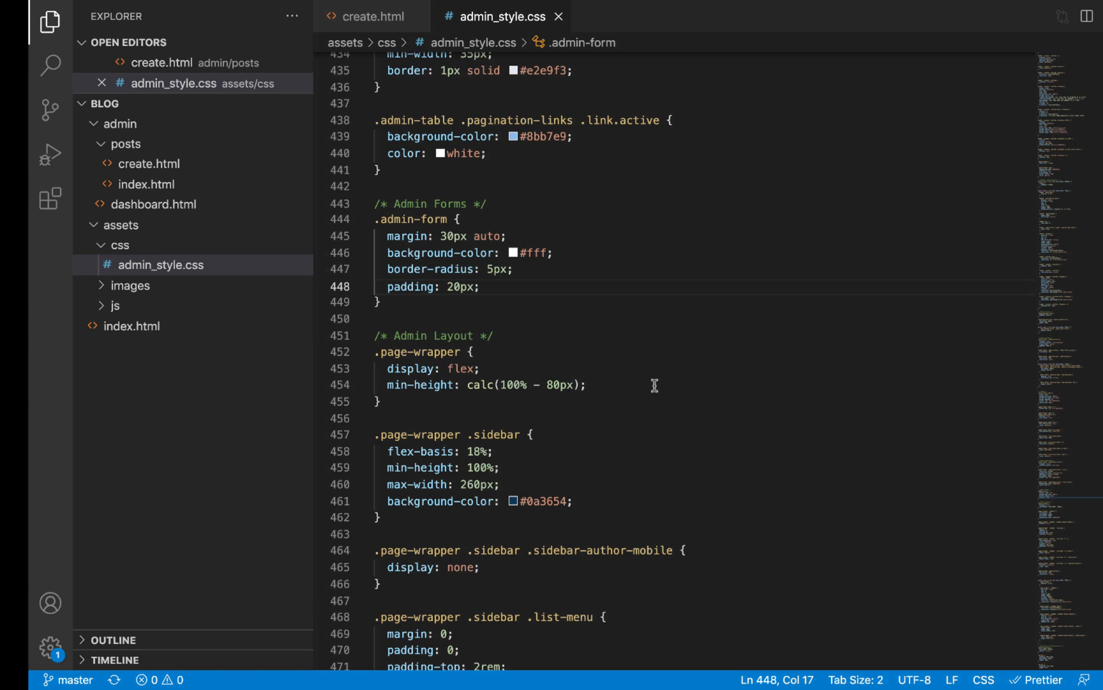
- Check the form's admin-form class in create.html, then return to admin_style.css
left_click(378, 16)
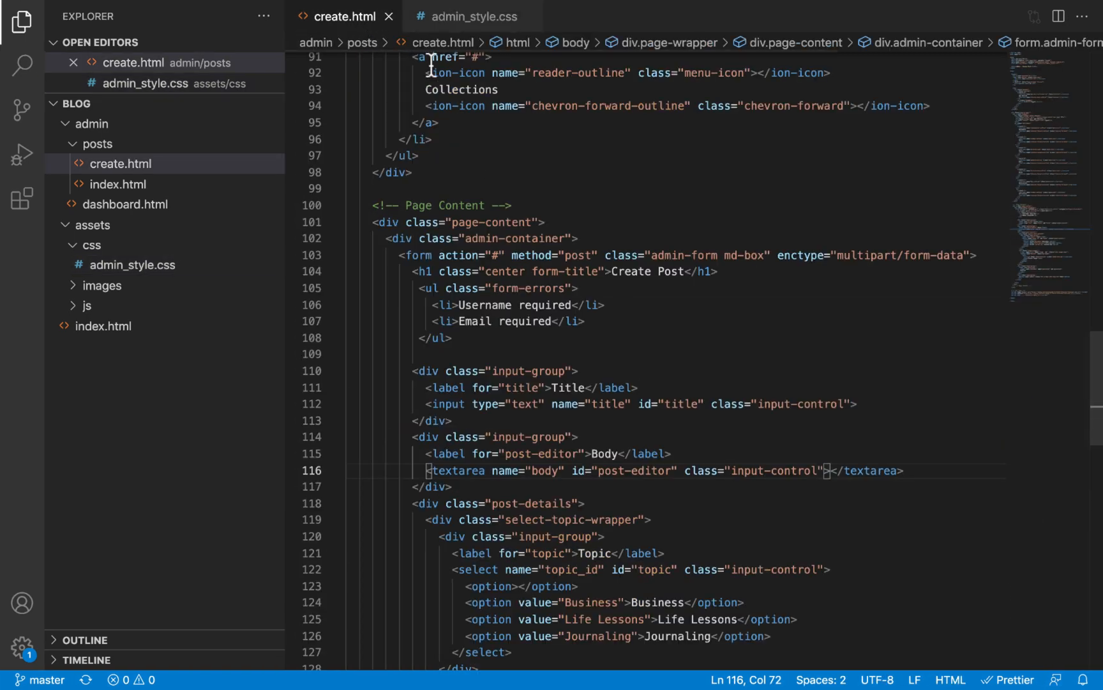
double_click(685, 254)
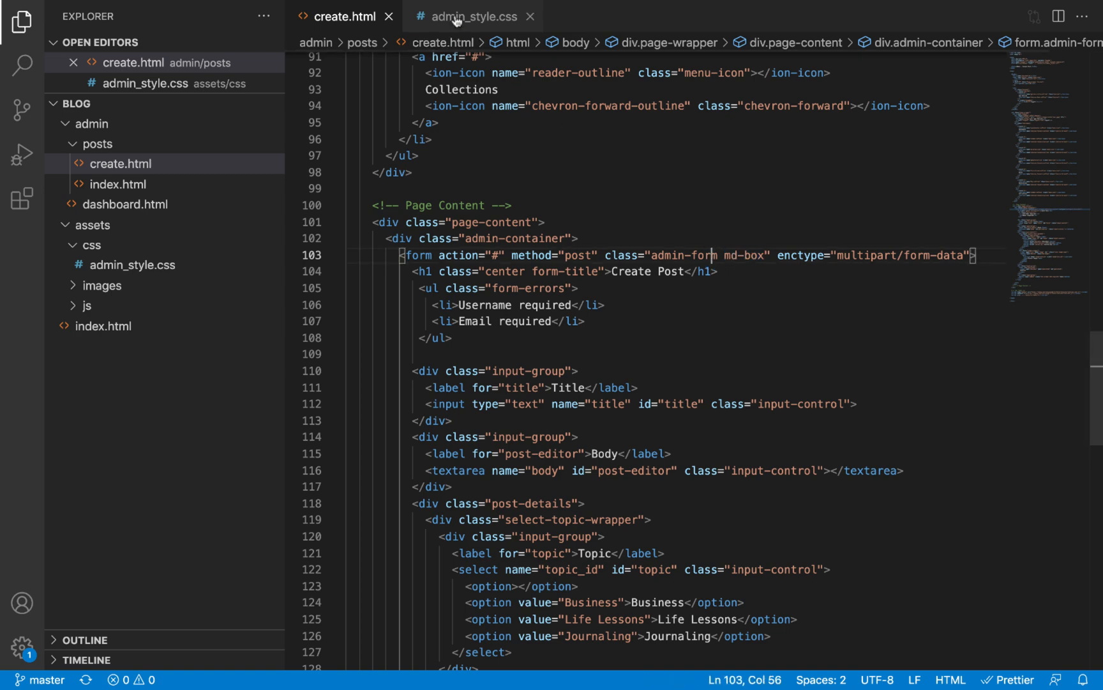
left_click(472, 16)
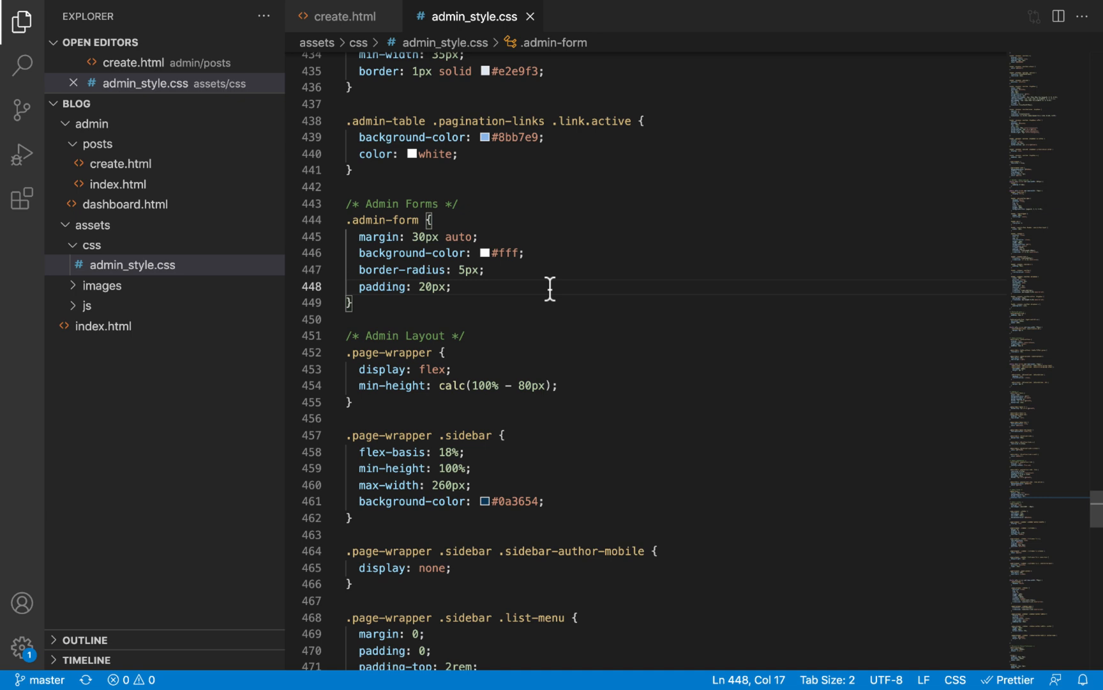
mouse_move(458, 287)
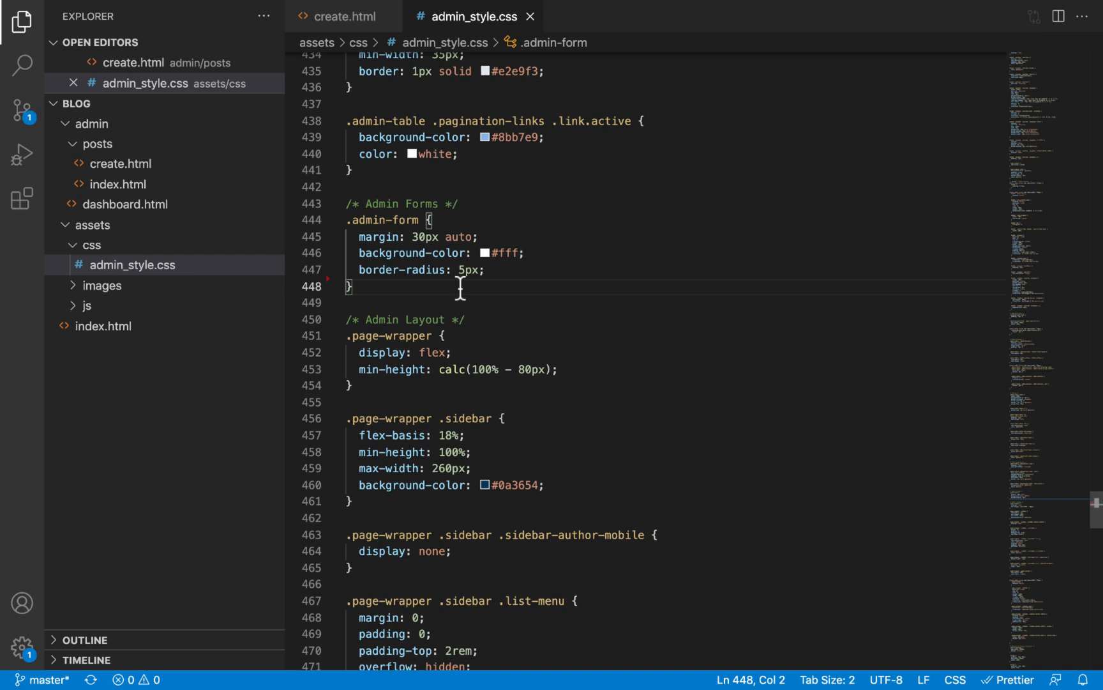
- Raise the .md-box horizontal padding from 10px to 20px
scroll("down", 3)
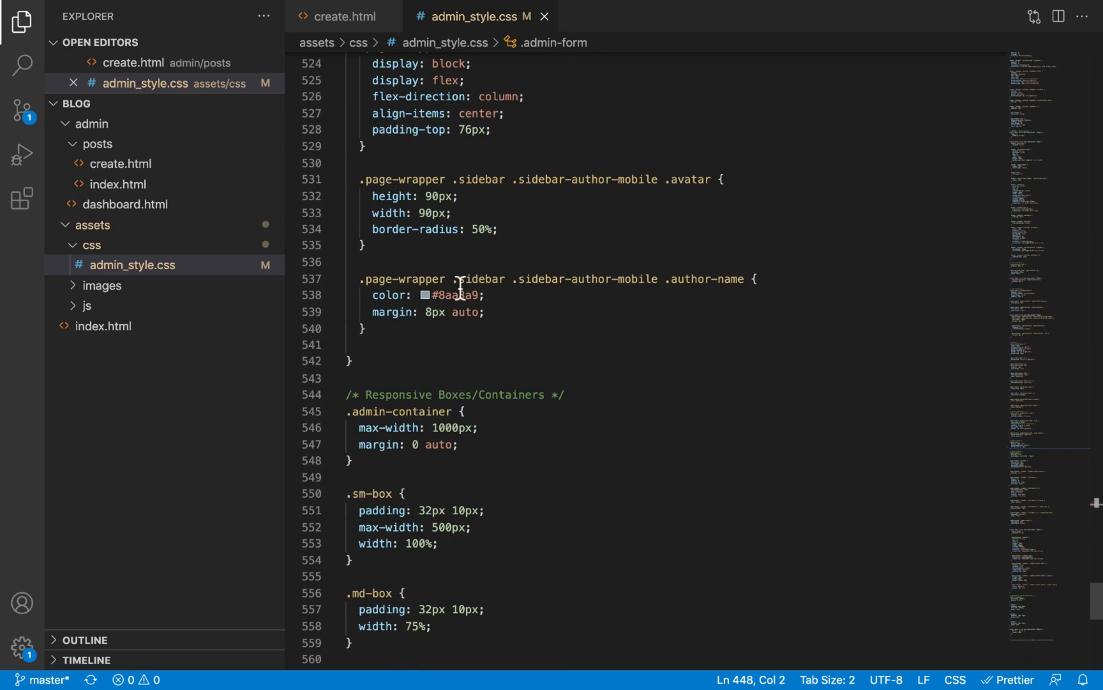
scroll("down", 3)
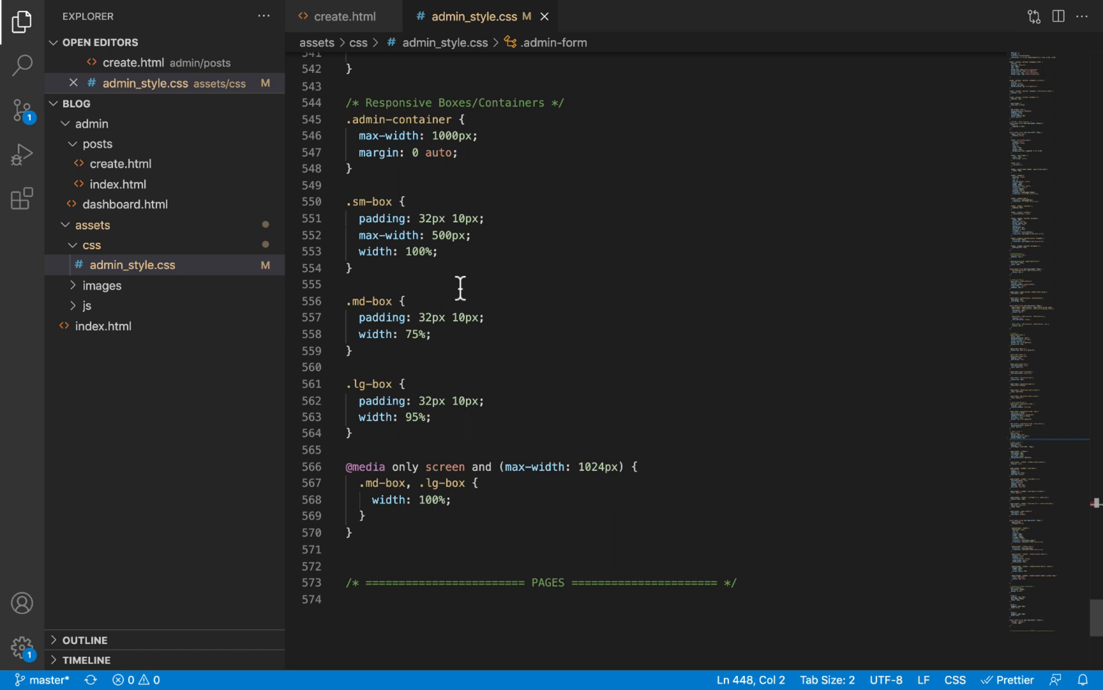
mouse_move(384, 317)
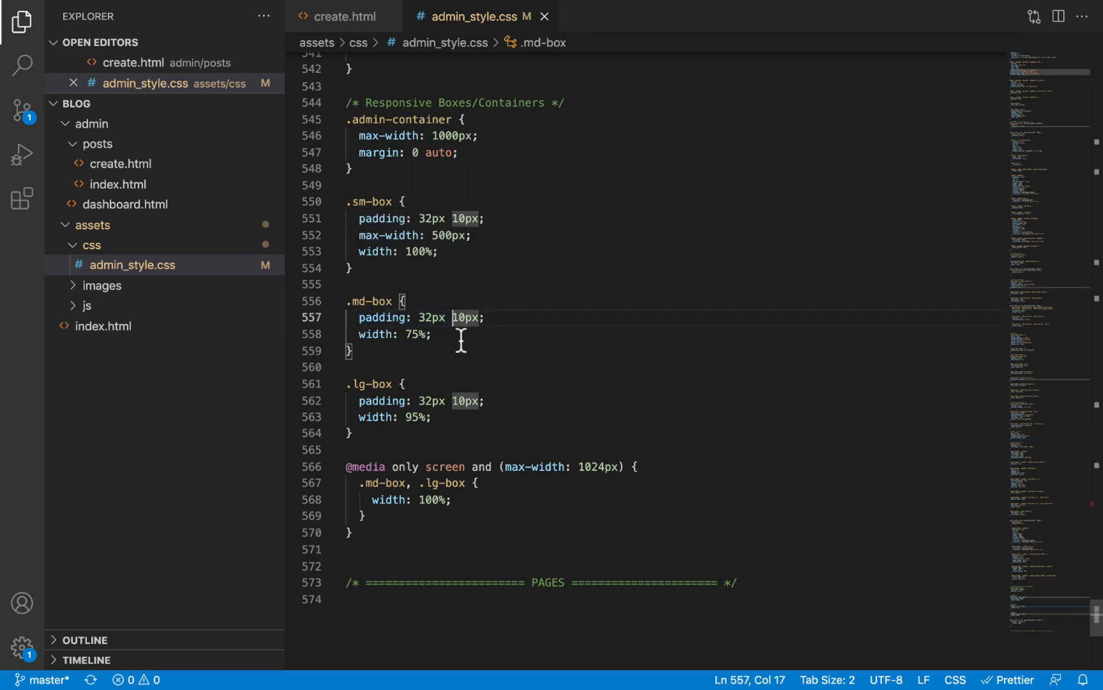
type("20px")
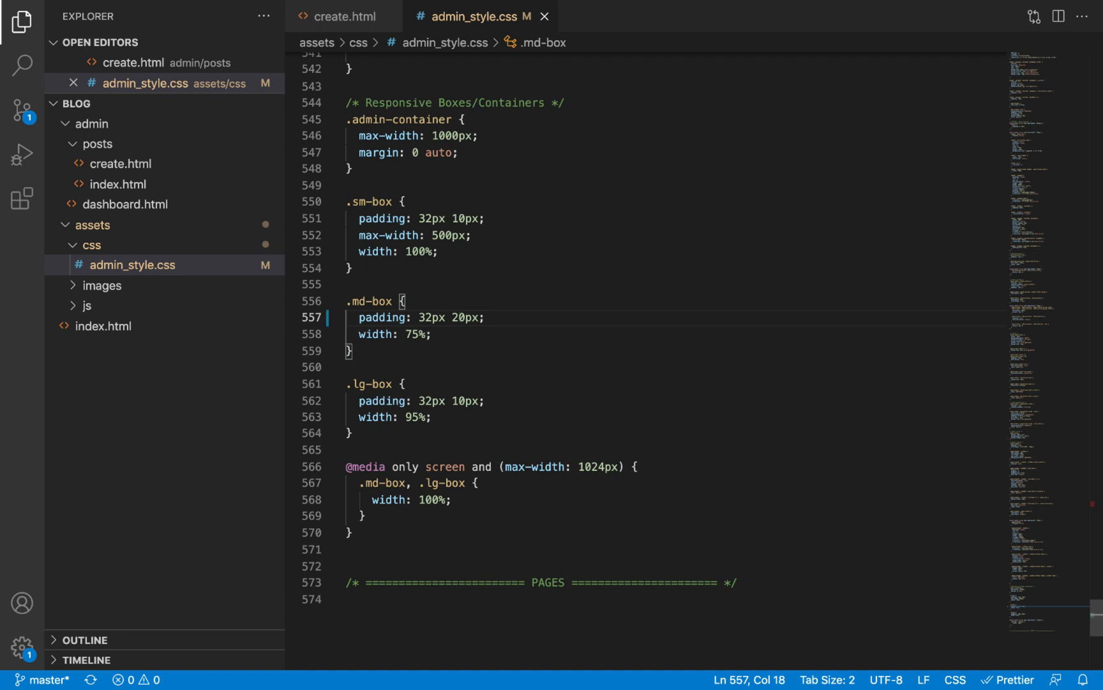
mouse_move(442, 357)
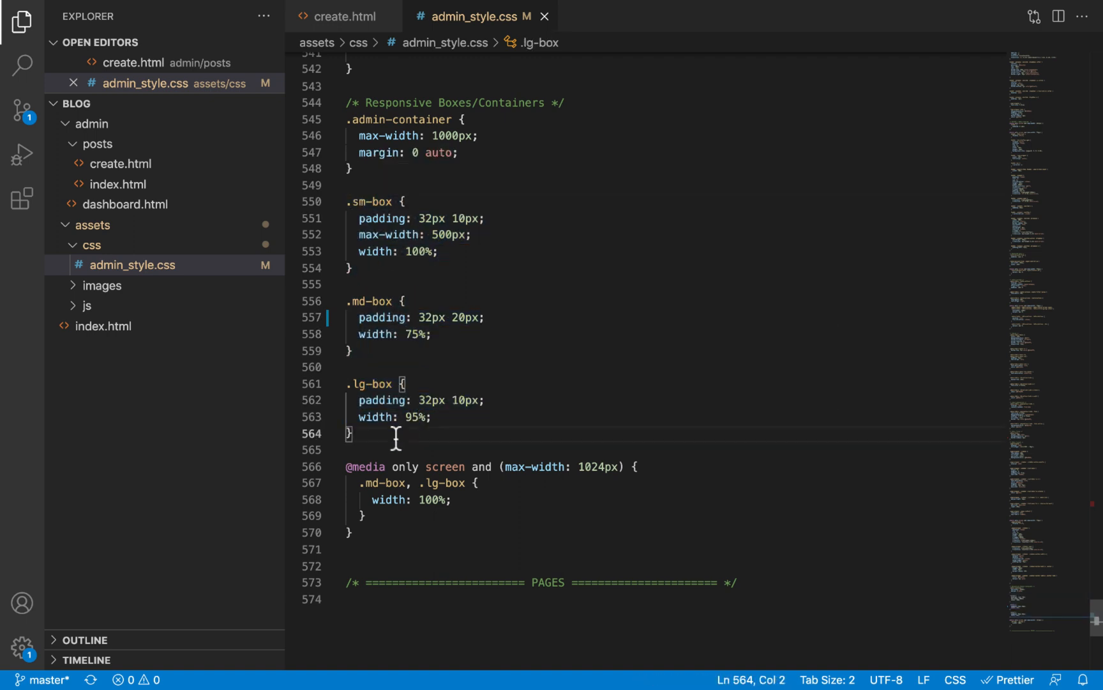
mouse_move(473, 327)
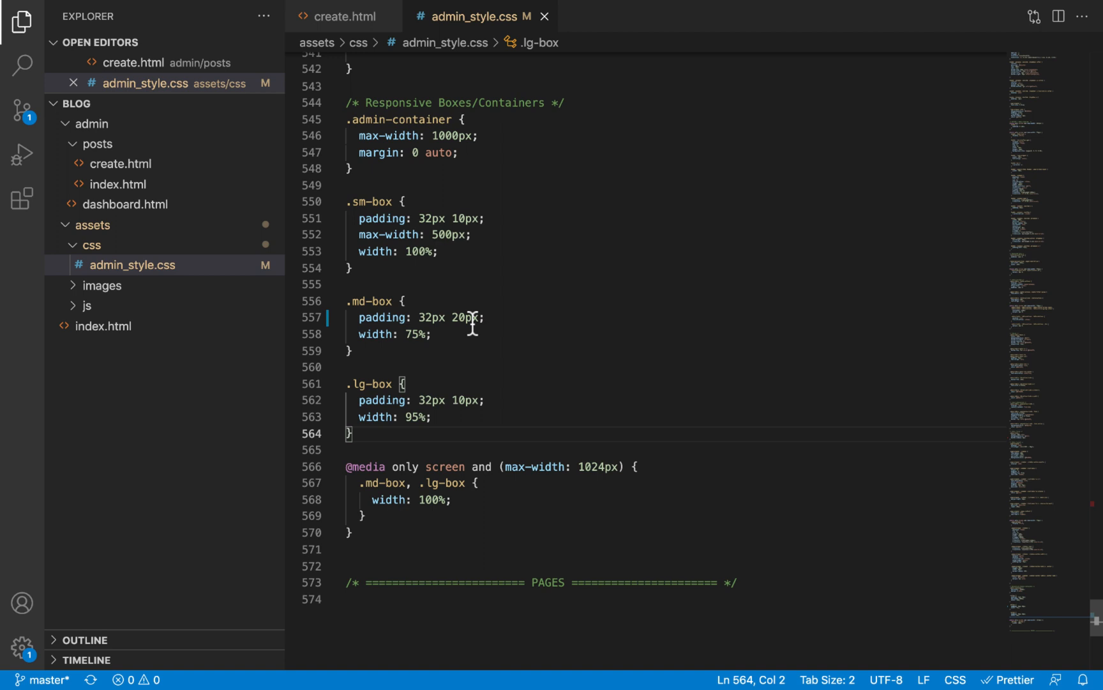
mouse_move(462, 317)
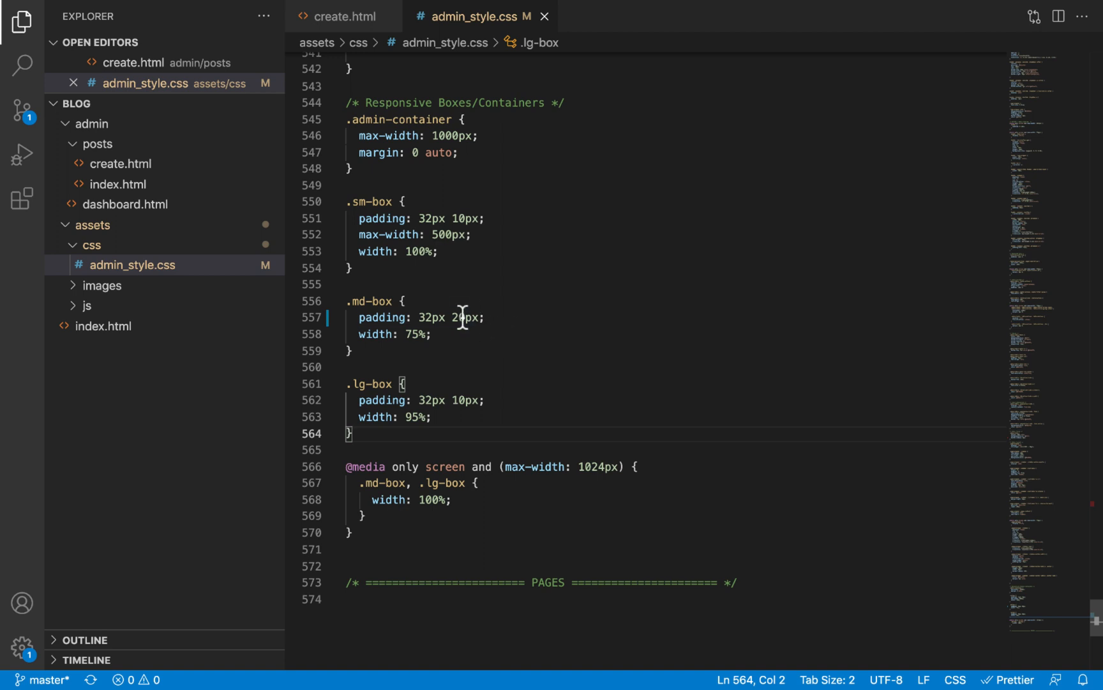
double_click(466, 318)
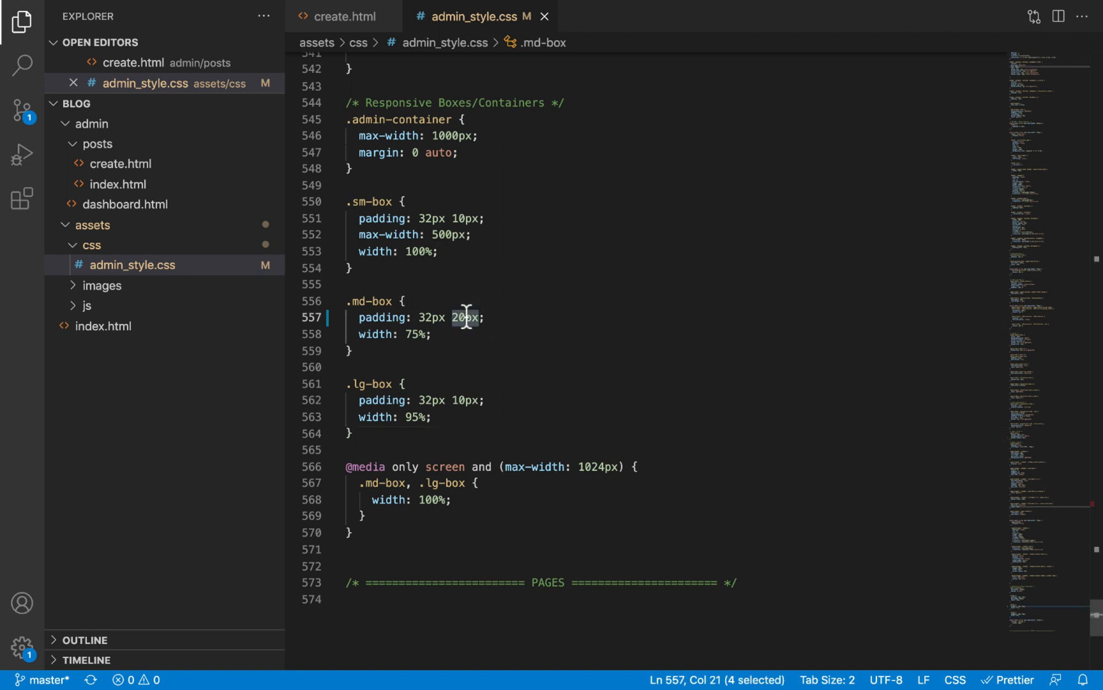
mouse_move(459, 358)
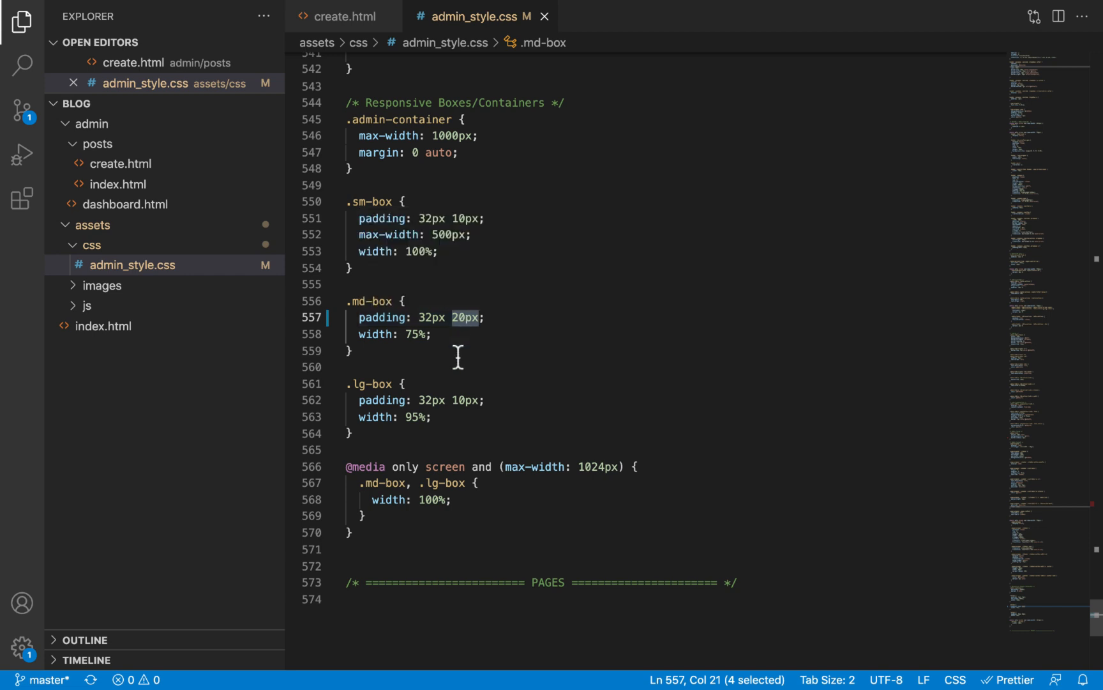
mouse_move(460, 317)
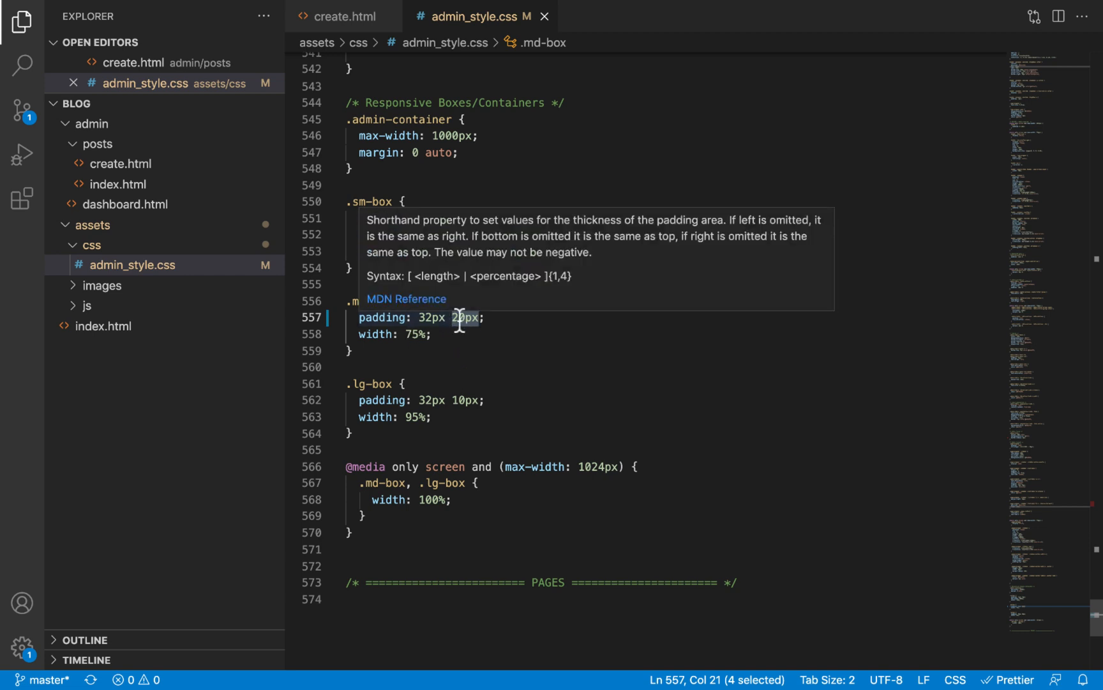
mouse_move(450, 340)
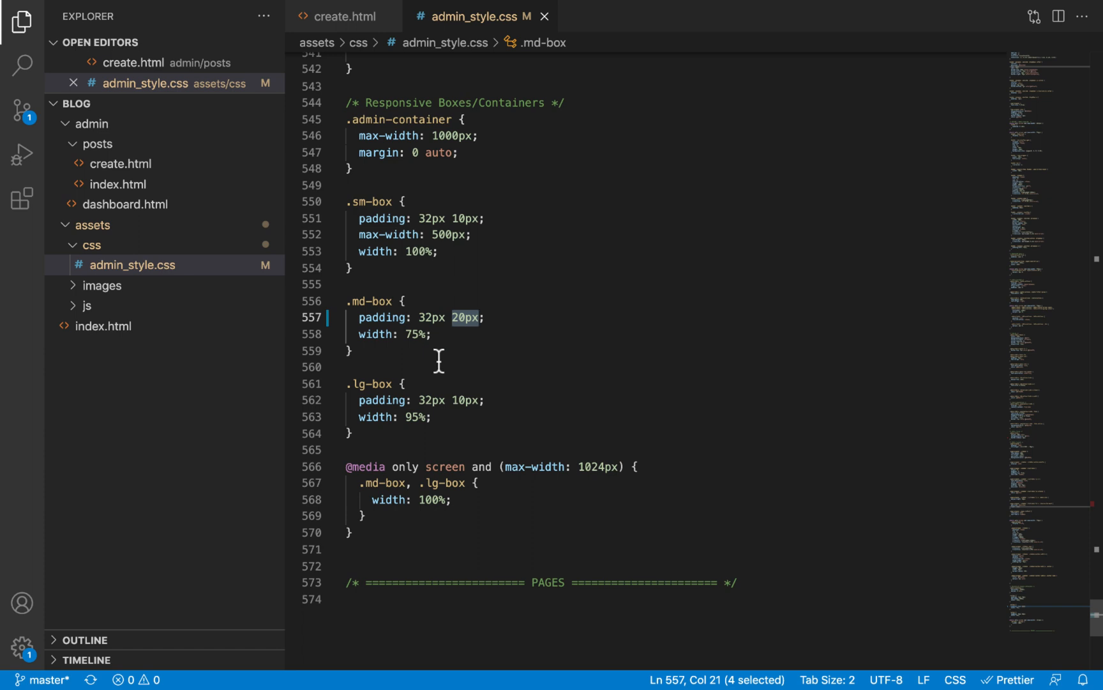
mouse_move(458, 317)
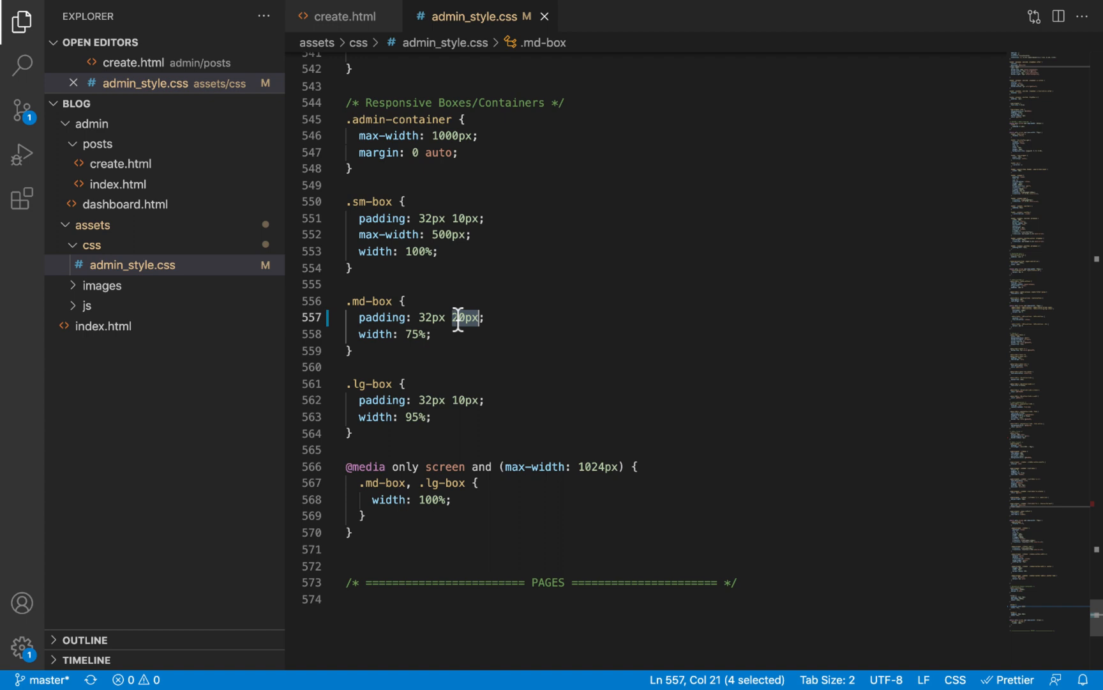
mouse_move(371, 462)
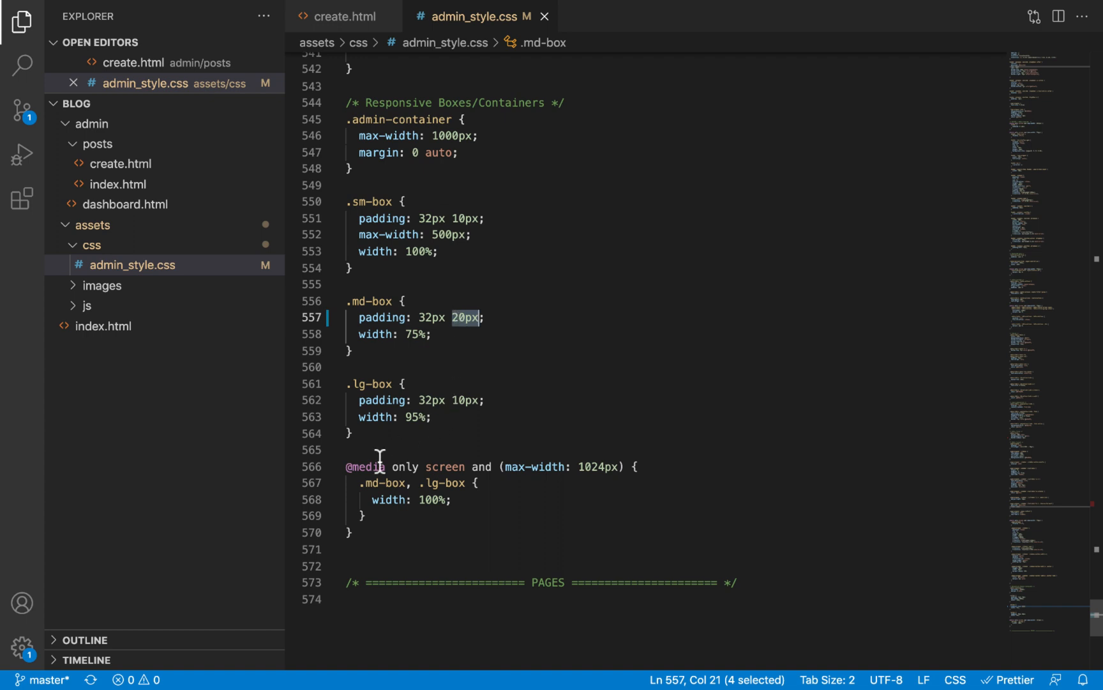
- Change the large box's side padding to 20px
left_click_drag(346, 467, 638, 467)
type("padding: 32px 10px;")
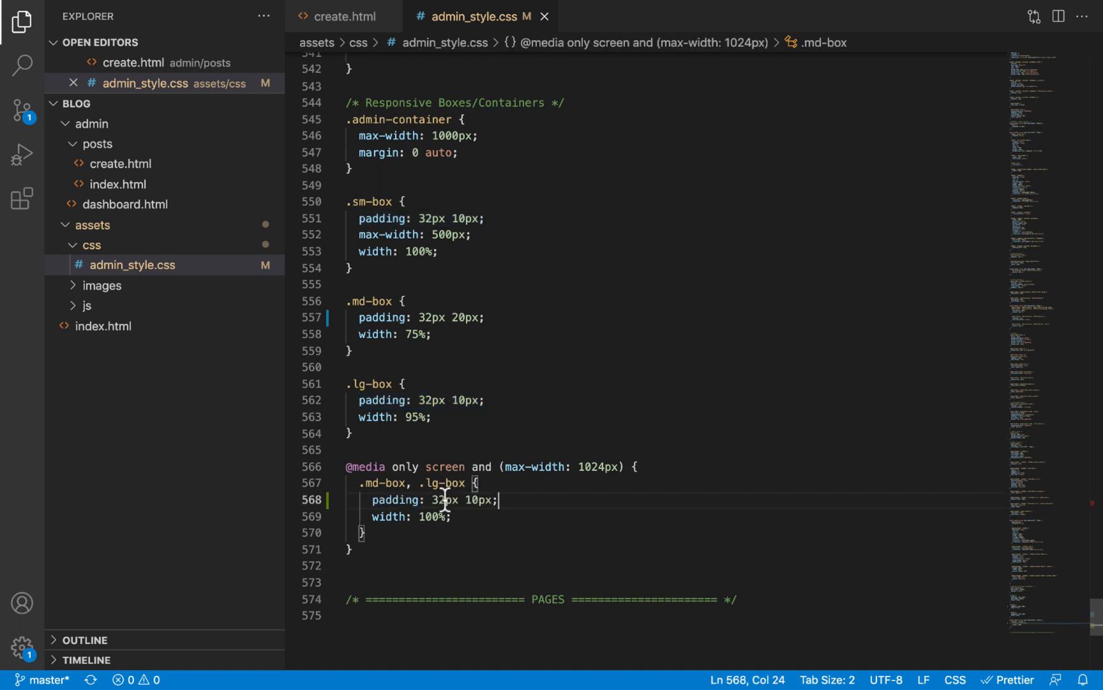
double_click(465, 317)
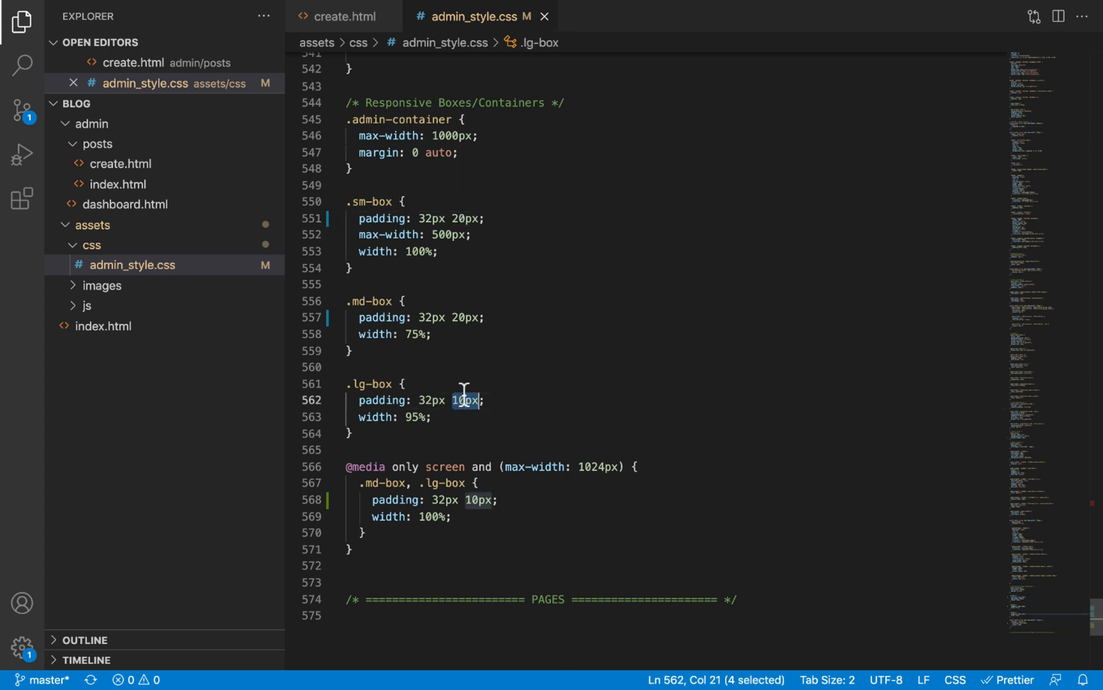
type("20px")
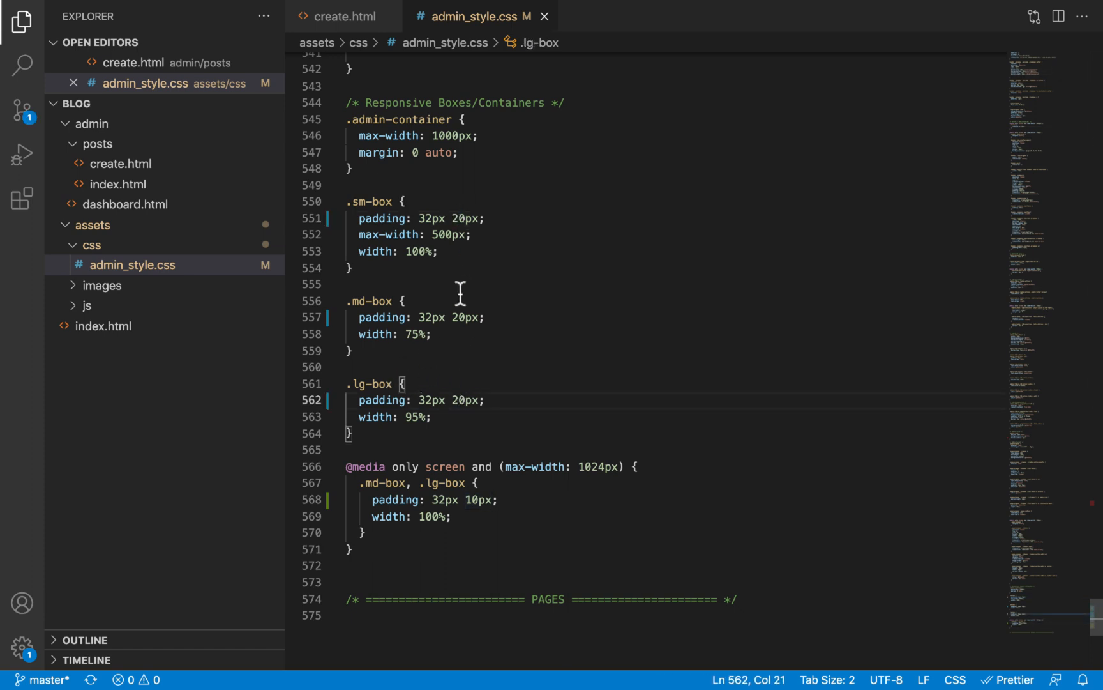
mouse_move(501, 230)
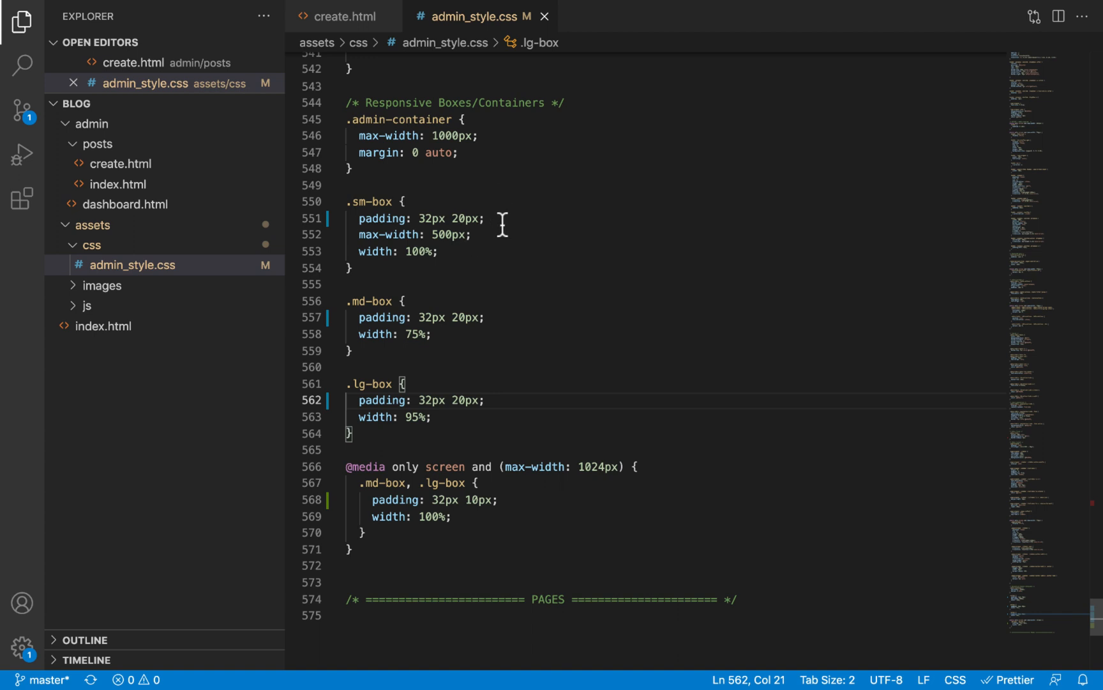
mouse_move(537, 230)
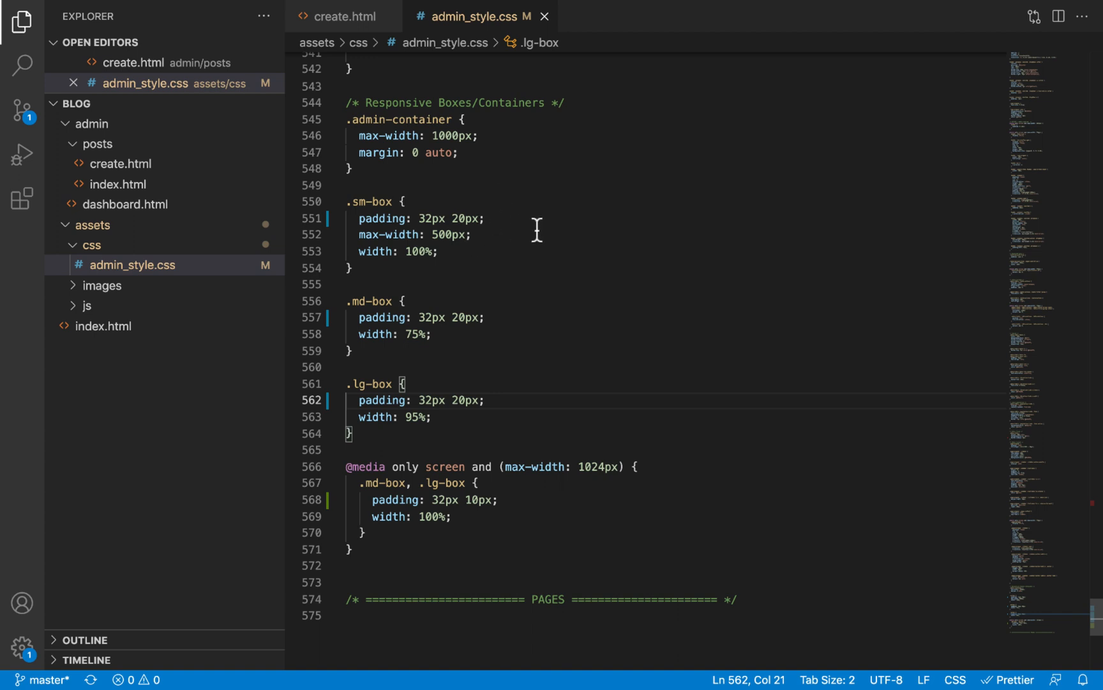
mouse_move(403, 491)
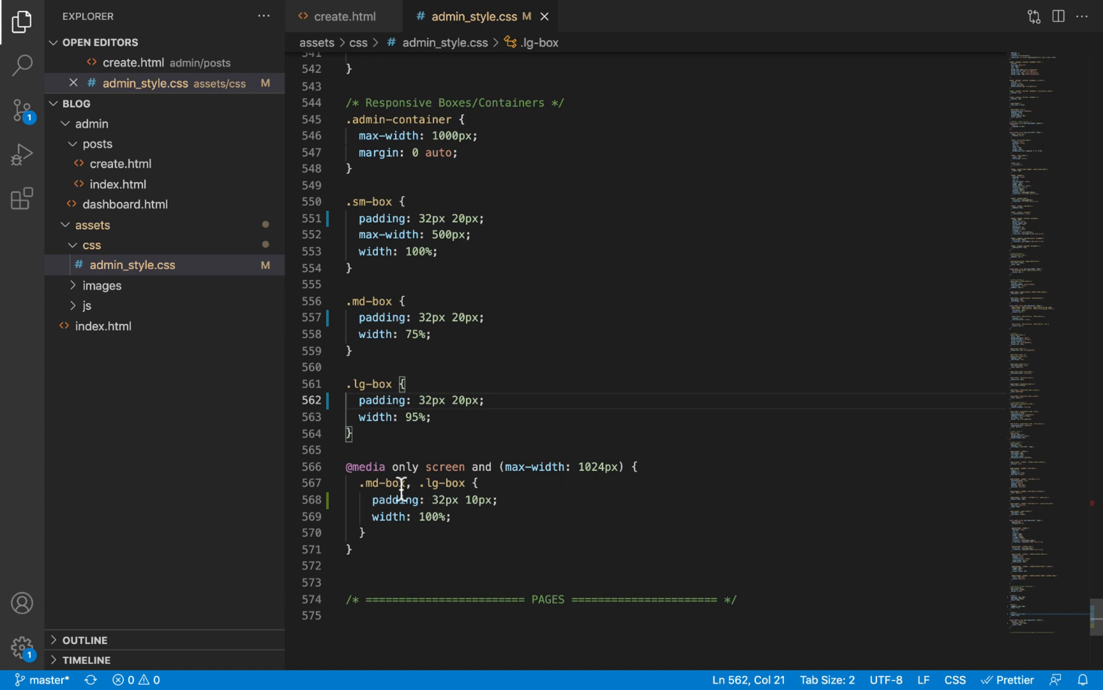
- Add a .sm-box rule with padding: 32px 10px inside the 1024px media query
double_click(438, 482)
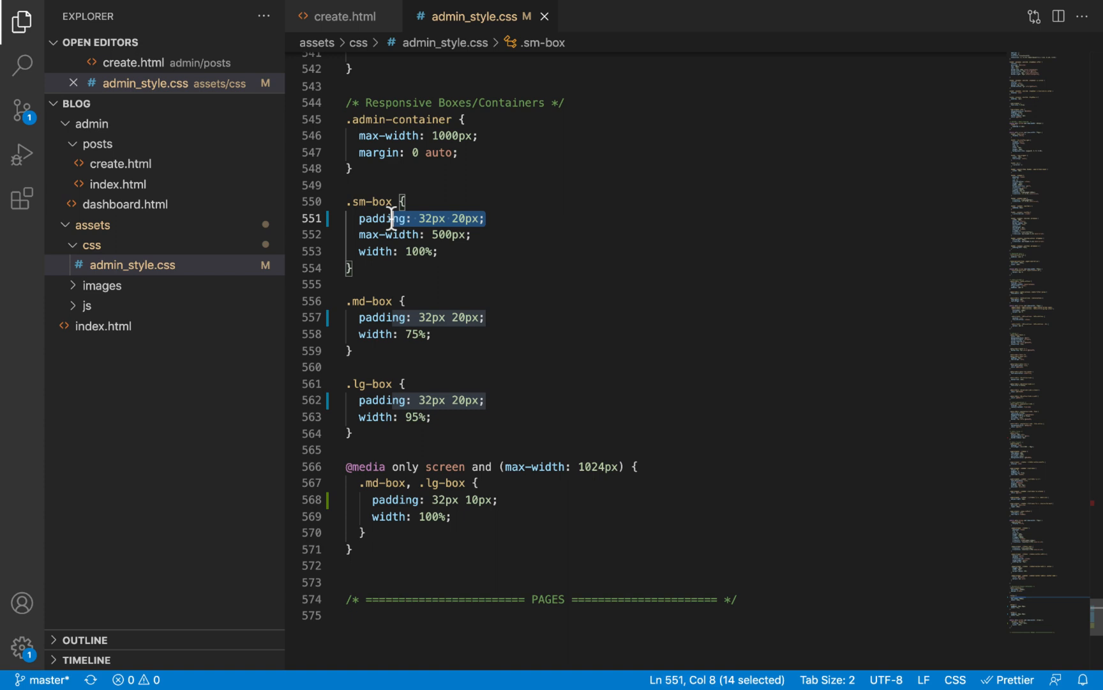
left_click(405, 202)
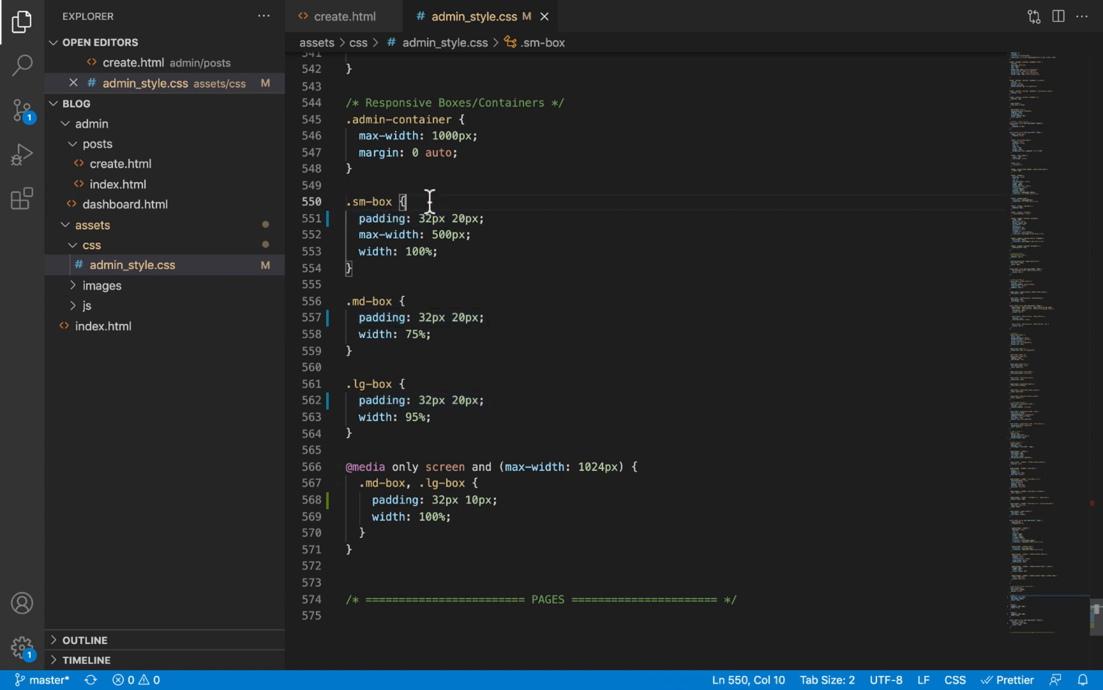
double_click(372, 202)
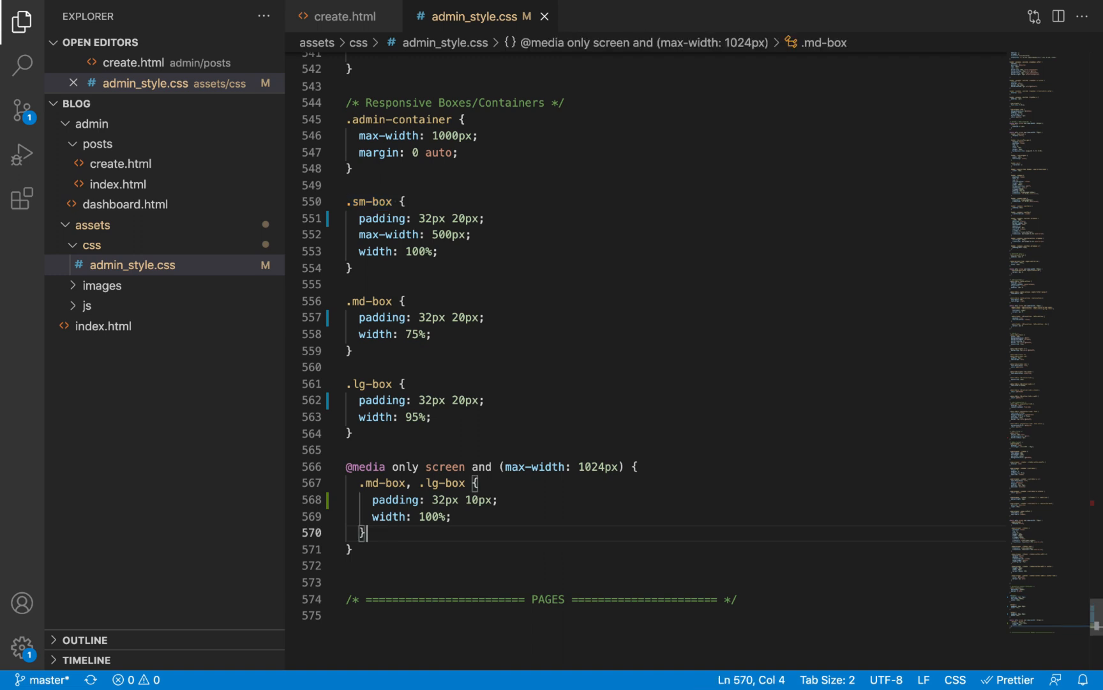
type(".sm-box {")
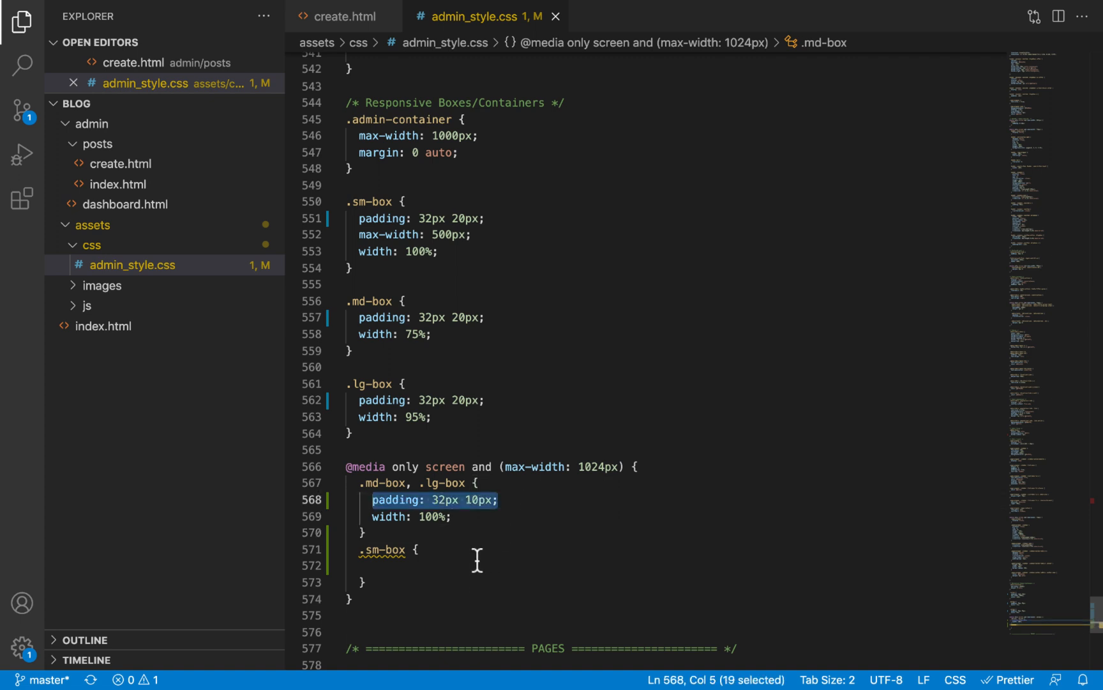
type("padding: 32px 10px;")
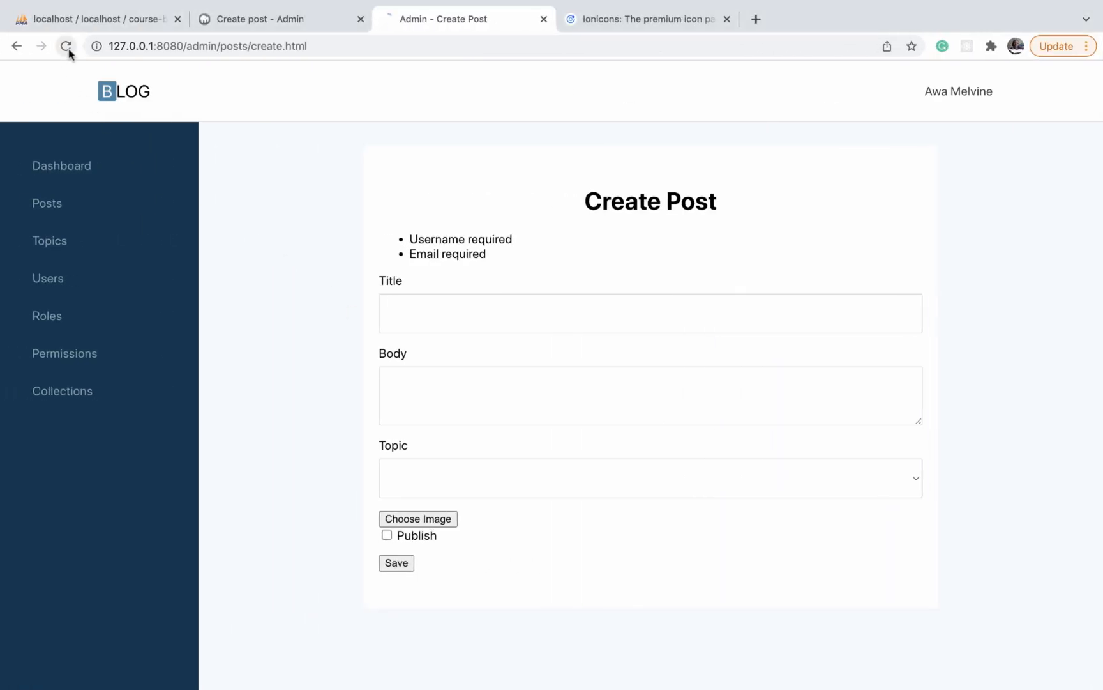
- Reload the Create Post page and preview it in a 432px-wide responsive view
left_click(64, 47)
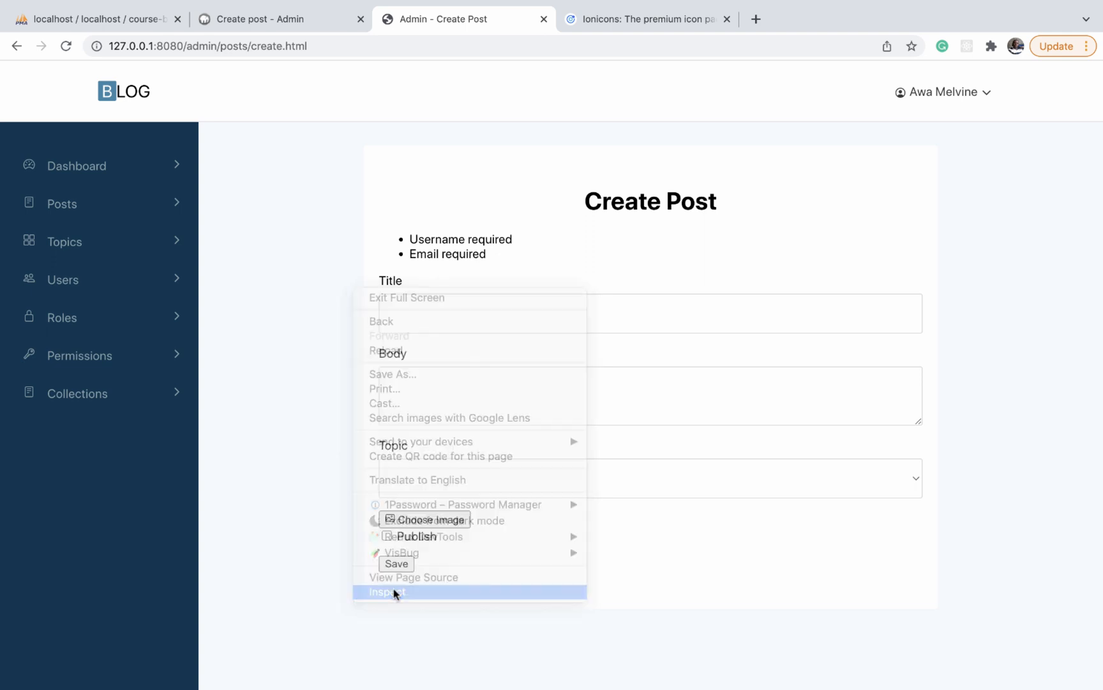
left_click(387, 592)
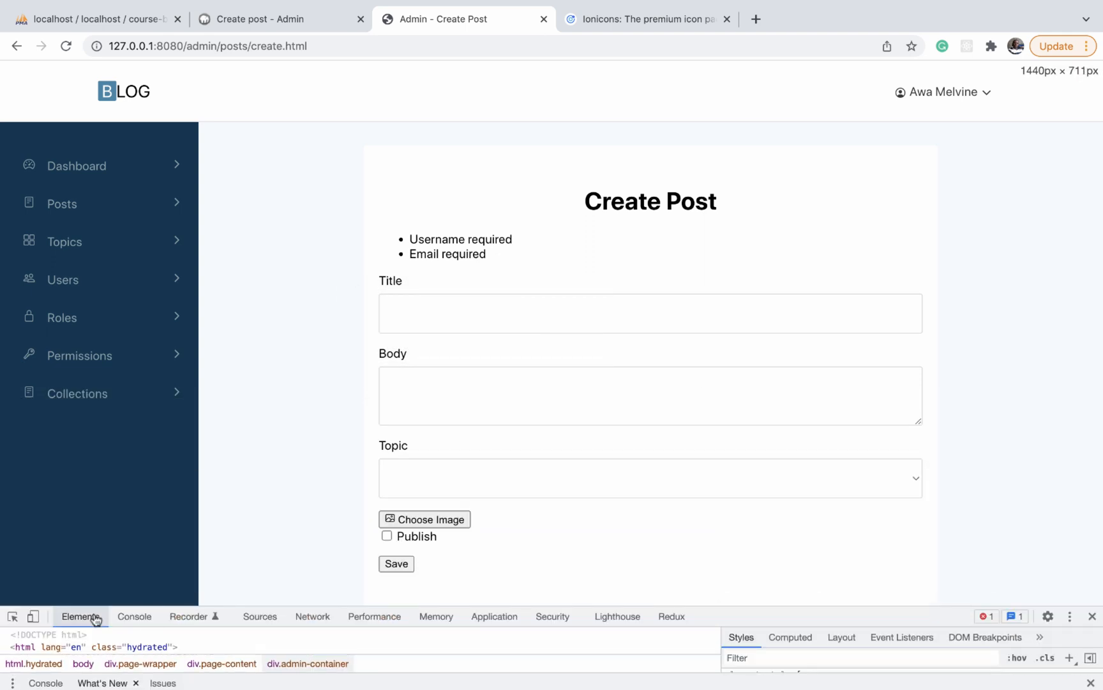
left_click(37, 617)
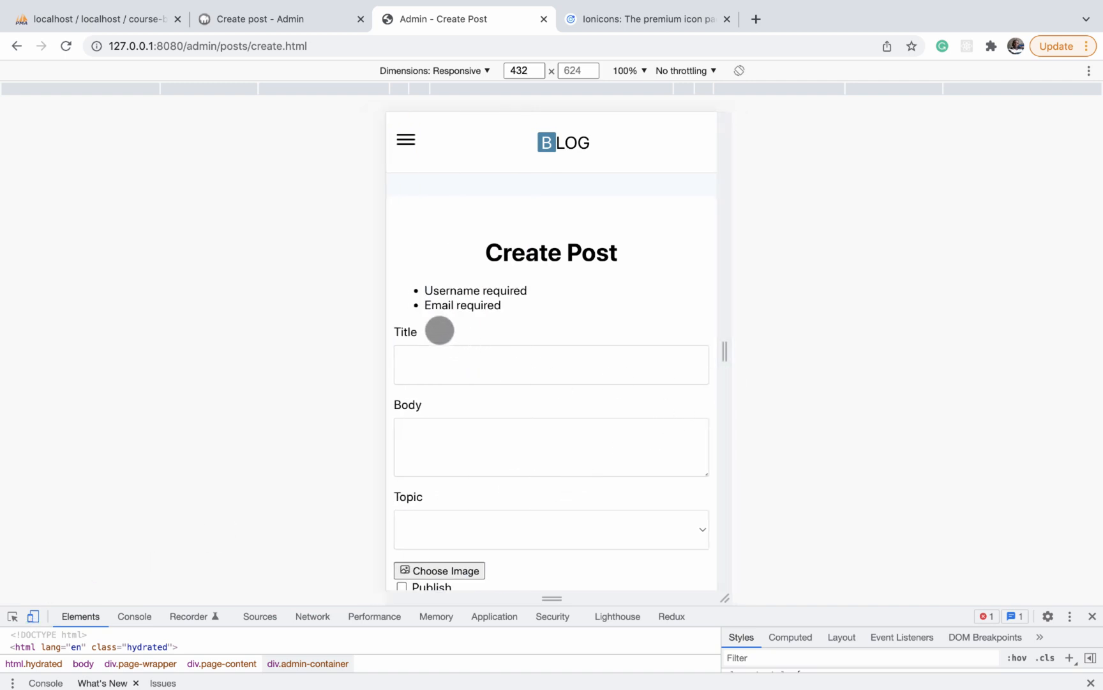
mouse_move(389, 381)
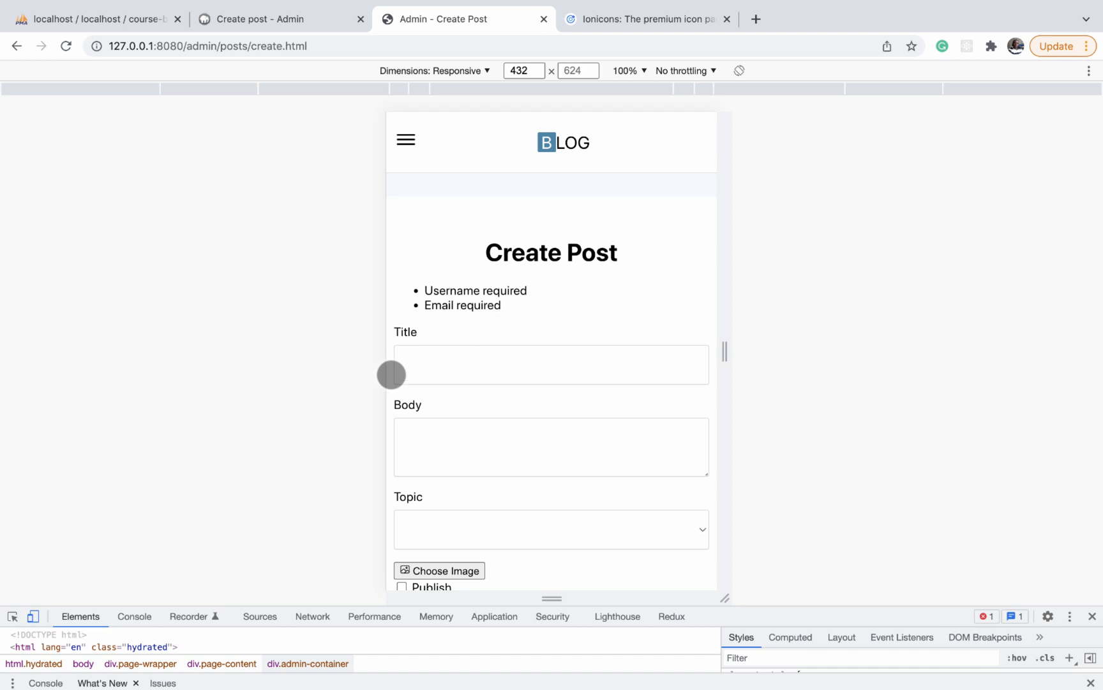
mouse_move(616, 184)
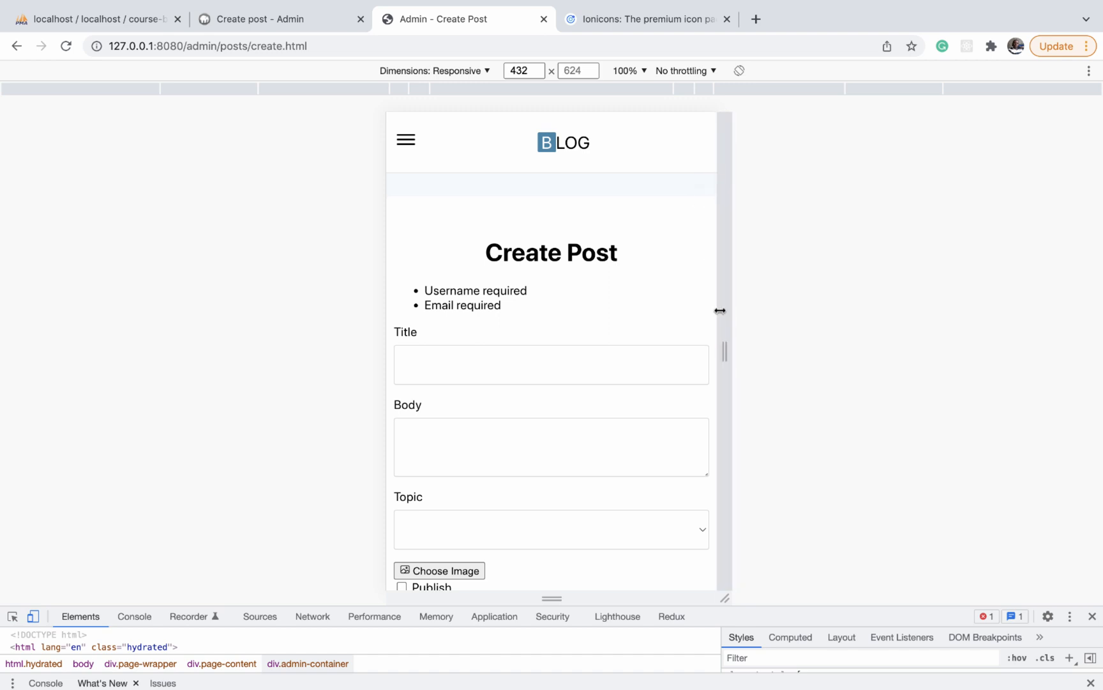
- Scroll the page and select the two validation error messages
scroll("down", 3)
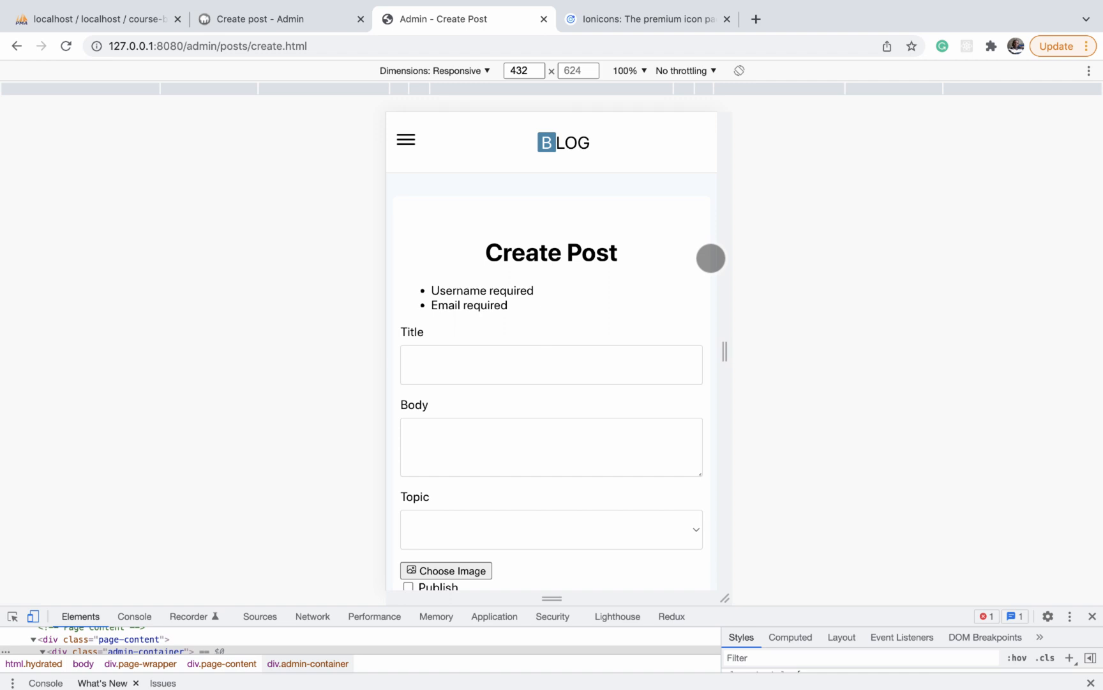
mouse_move(738, 435)
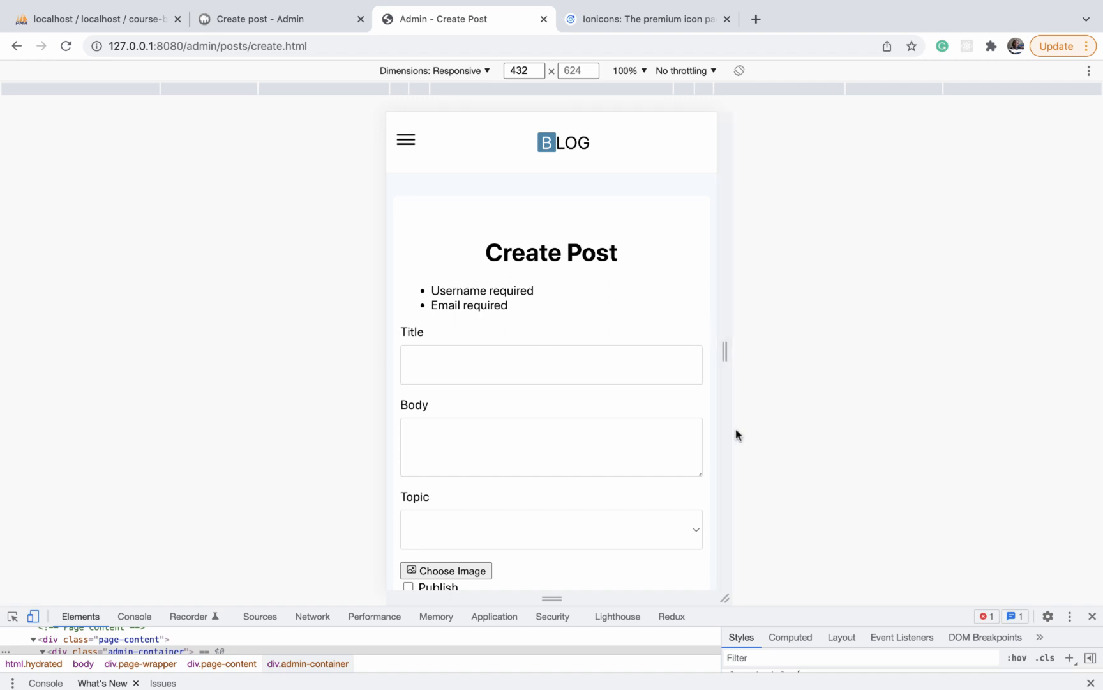
scroll("down", 3)
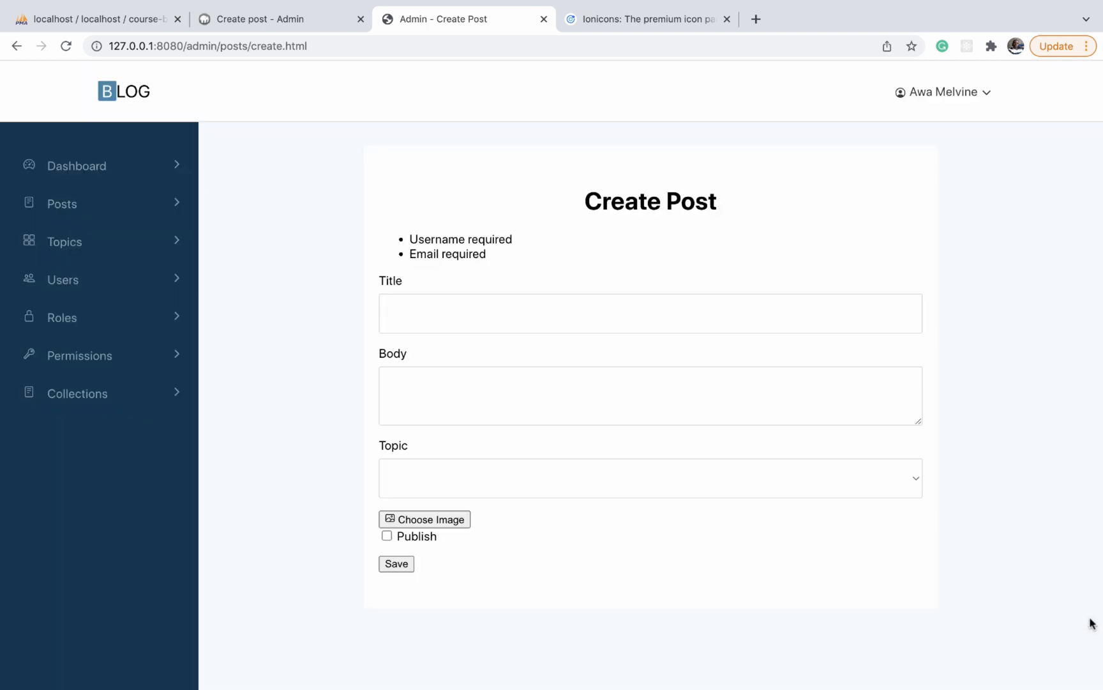
mouse_move(463, 223)
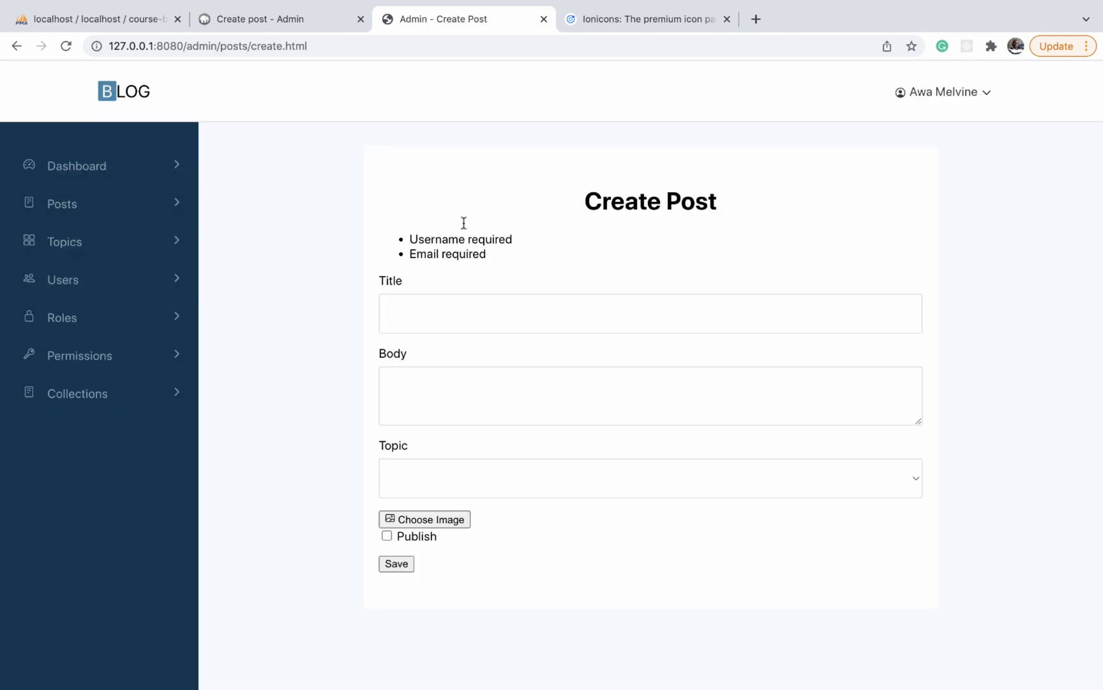
left_click_drag(409, 239, 485, 255)
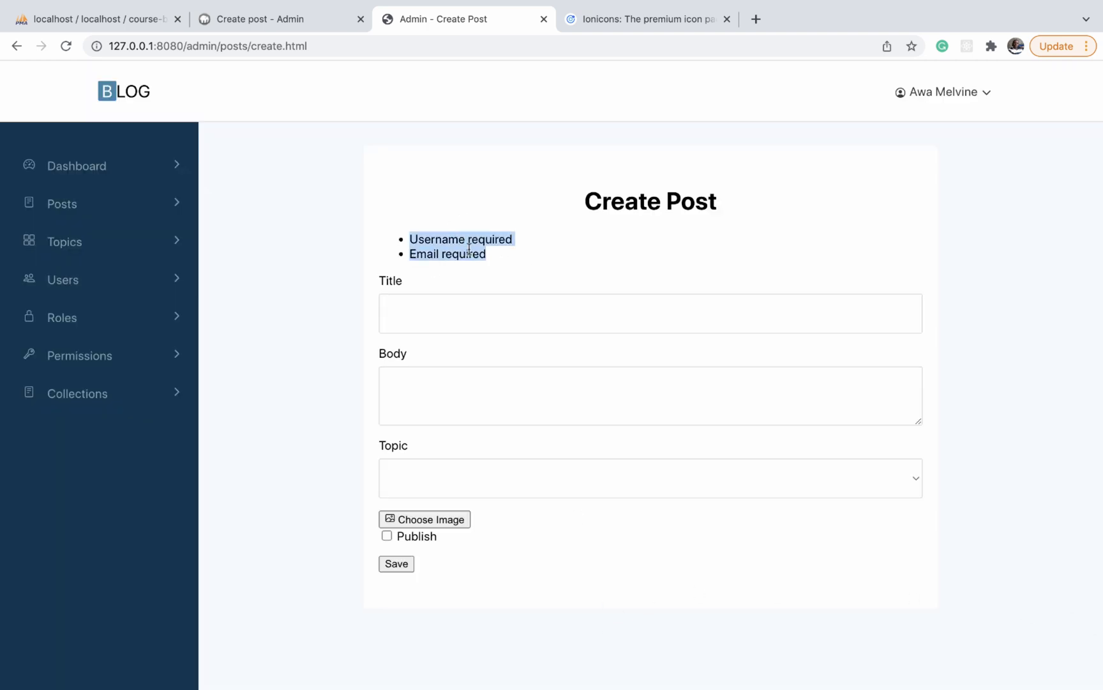
left_click(495, 263)
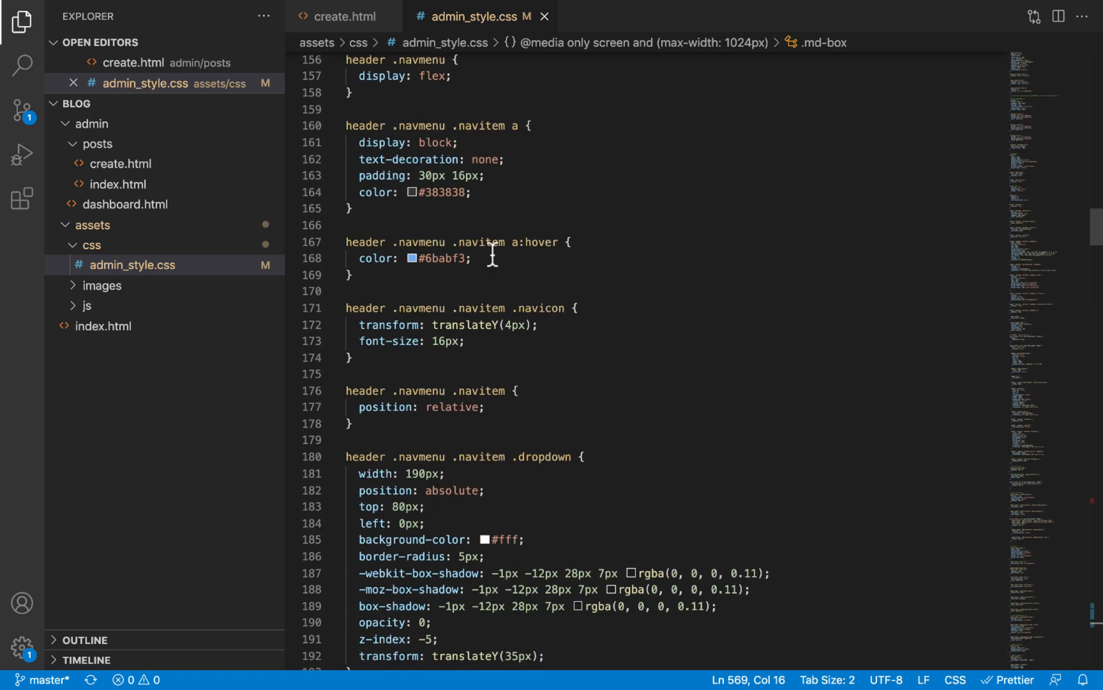
- Adjust the blank lines after the flash message rules and bring up create.html
scroll("up", 3)
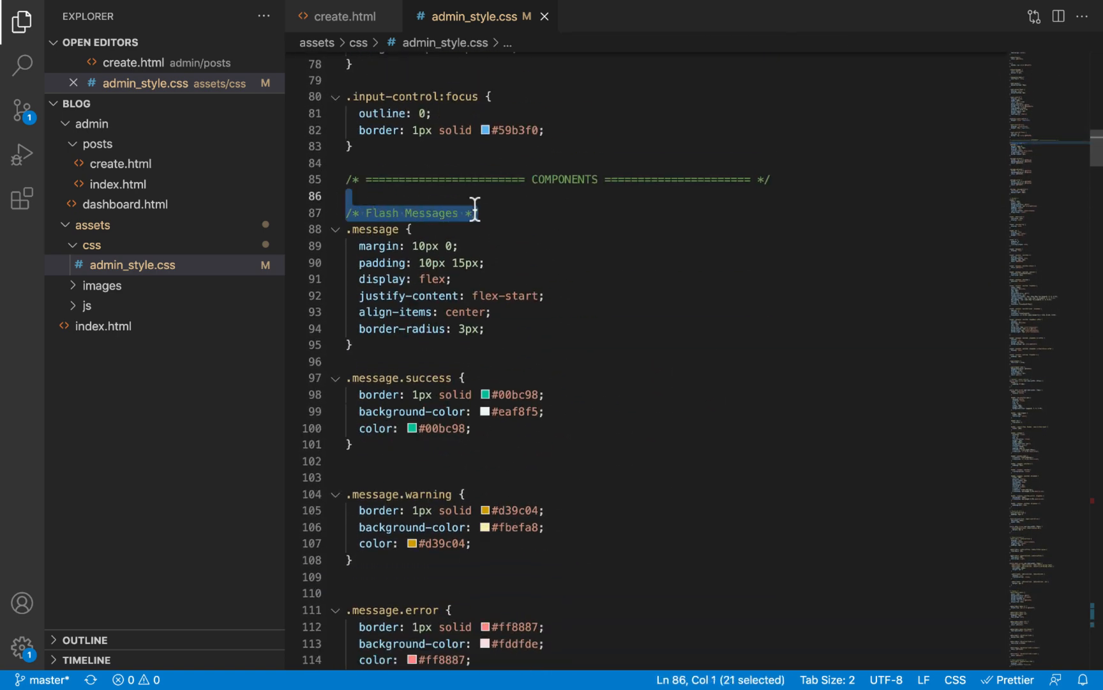
scroll("down", 3)
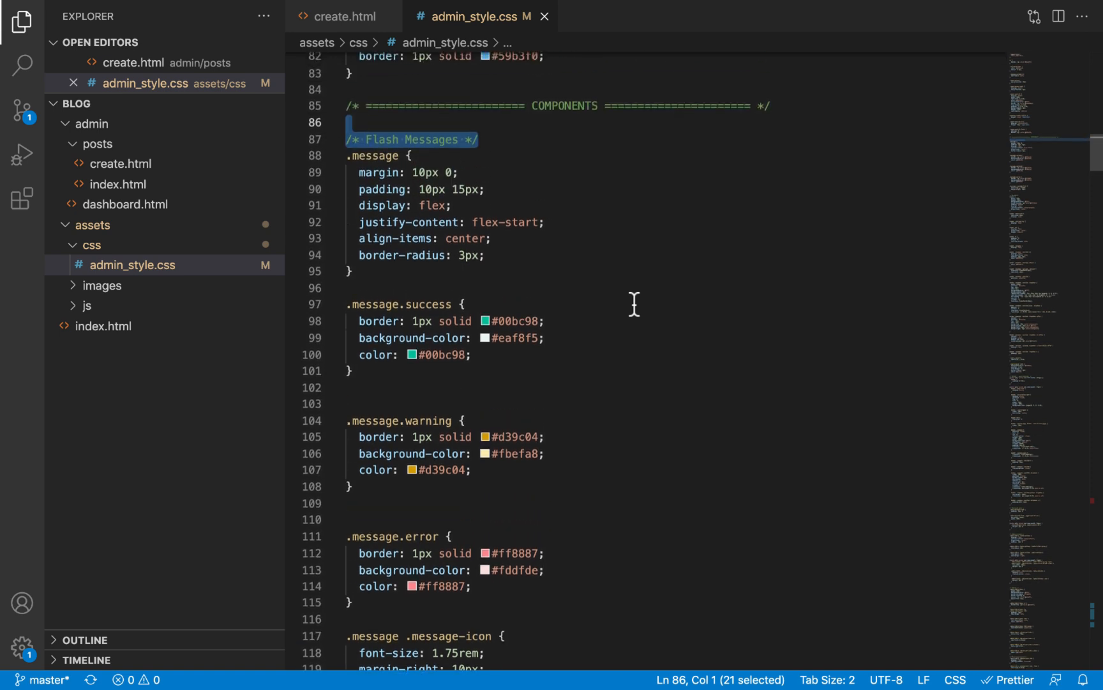
mouse_move(429, 304)
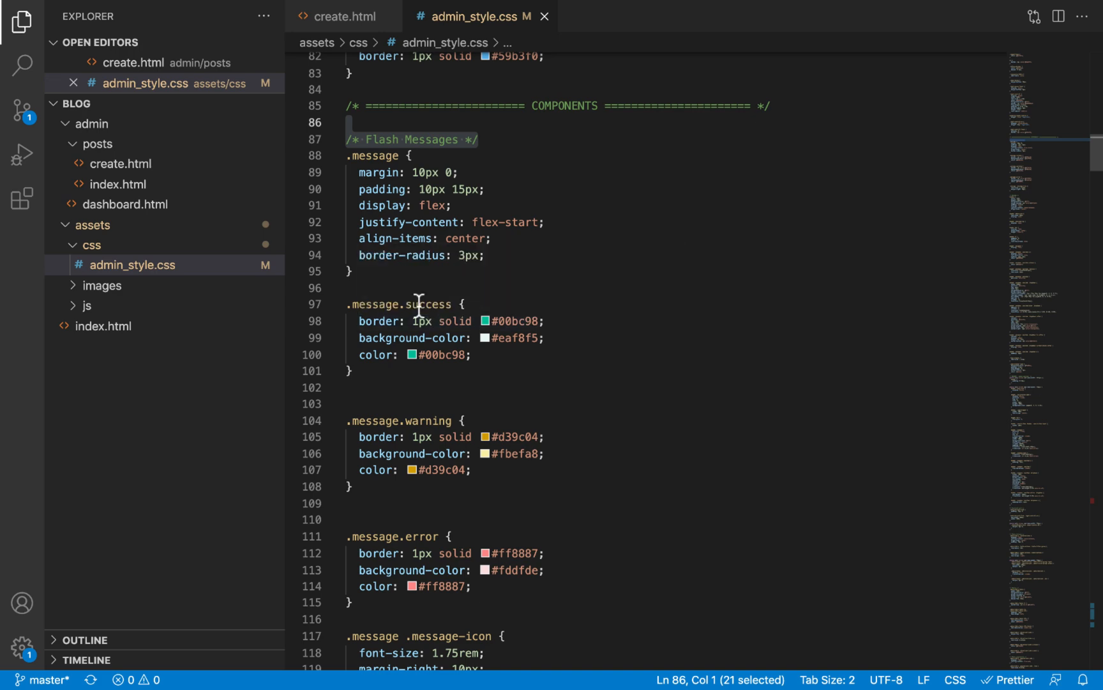
mouse_move(414, 304)
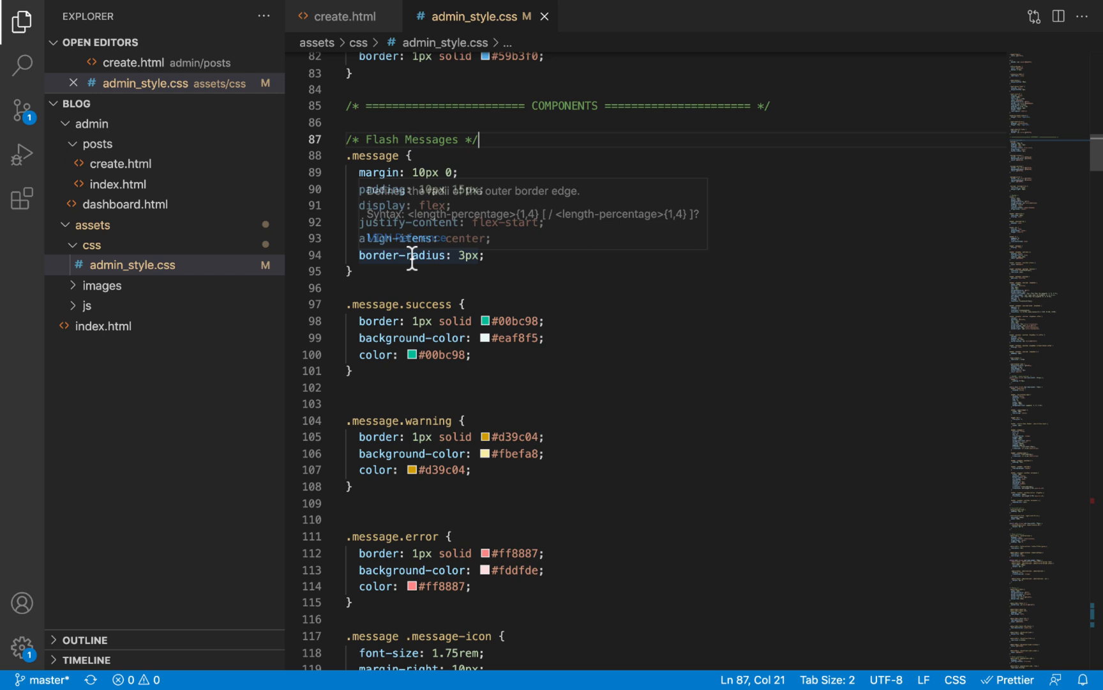
left_click(416, 403)
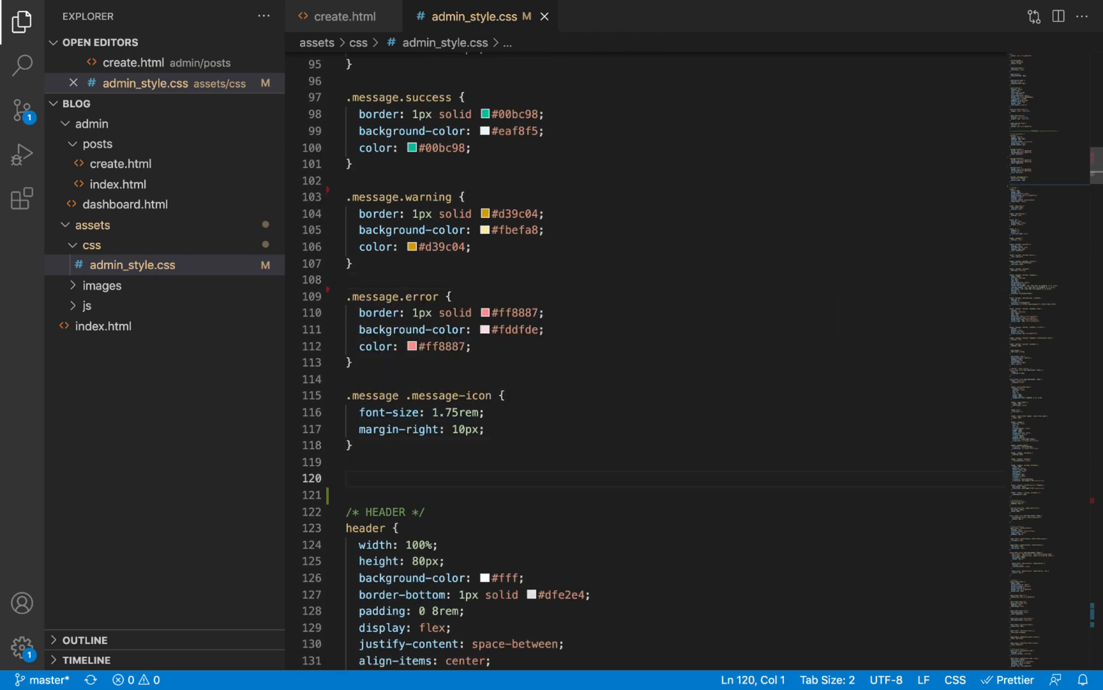
left_click(344, 17)
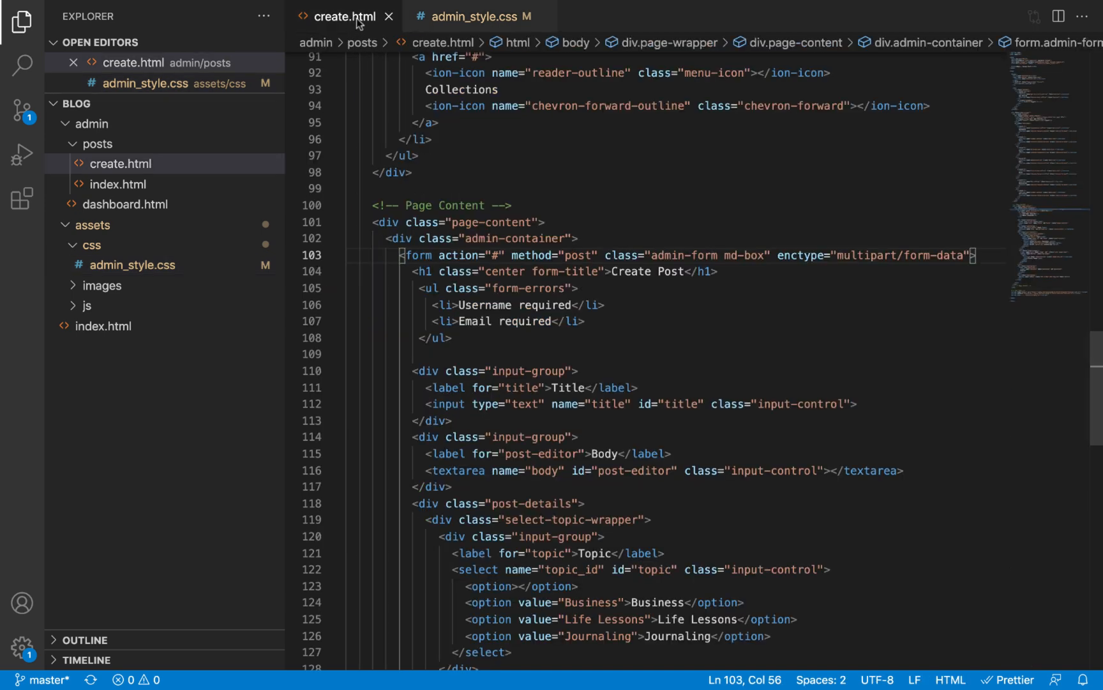
- Copy the form-errors class and add .form-errors { border: 1px solid red; } to the stylesheet
scroll("down", 3)
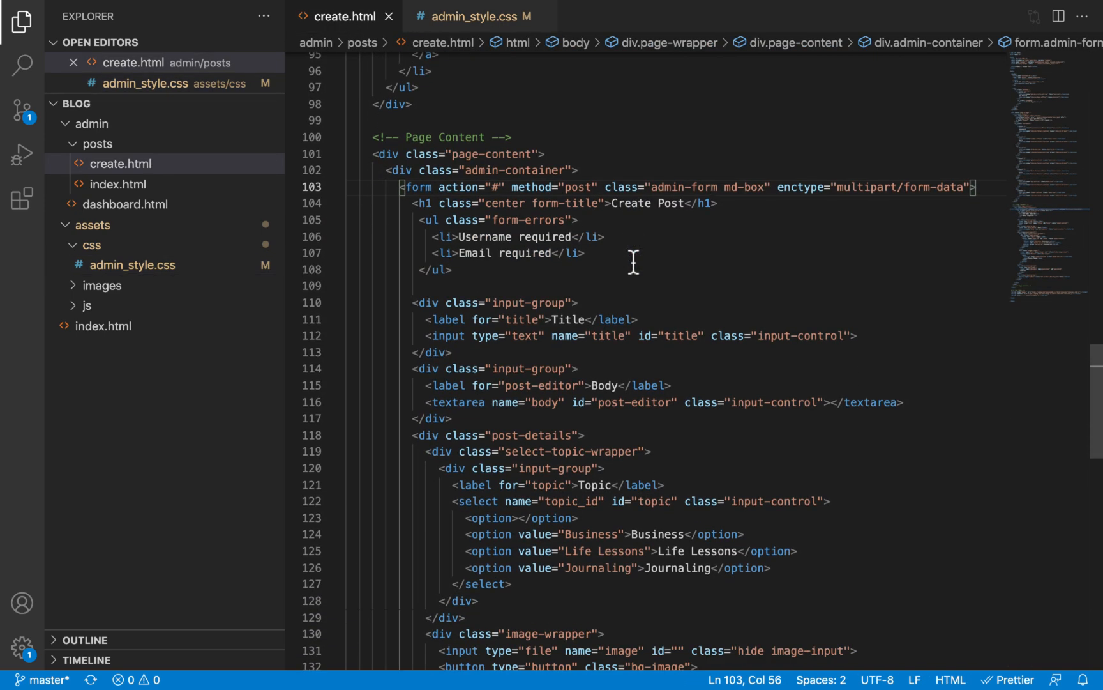
double_click(530, 219)
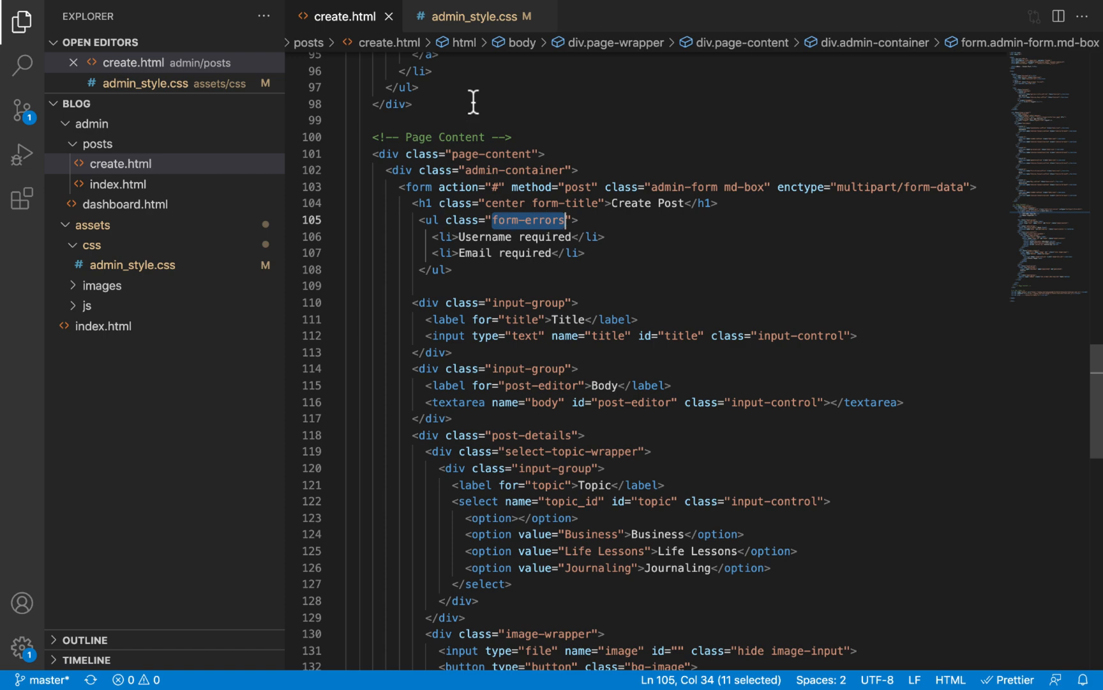
left_click(483, 16)
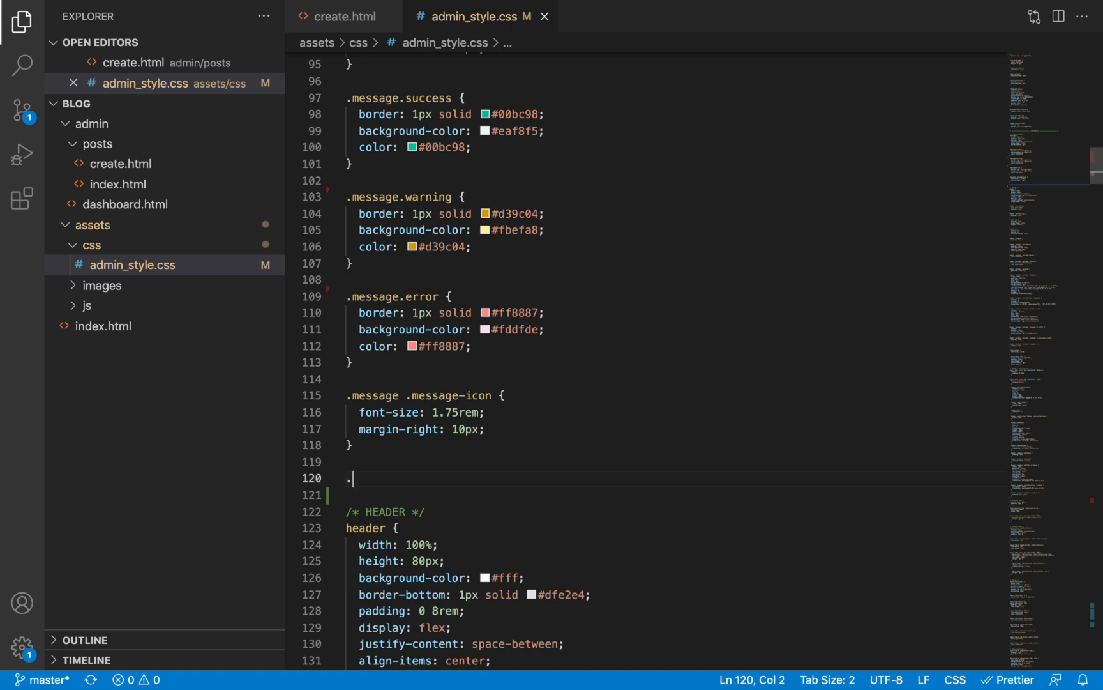
type("form-errors {")
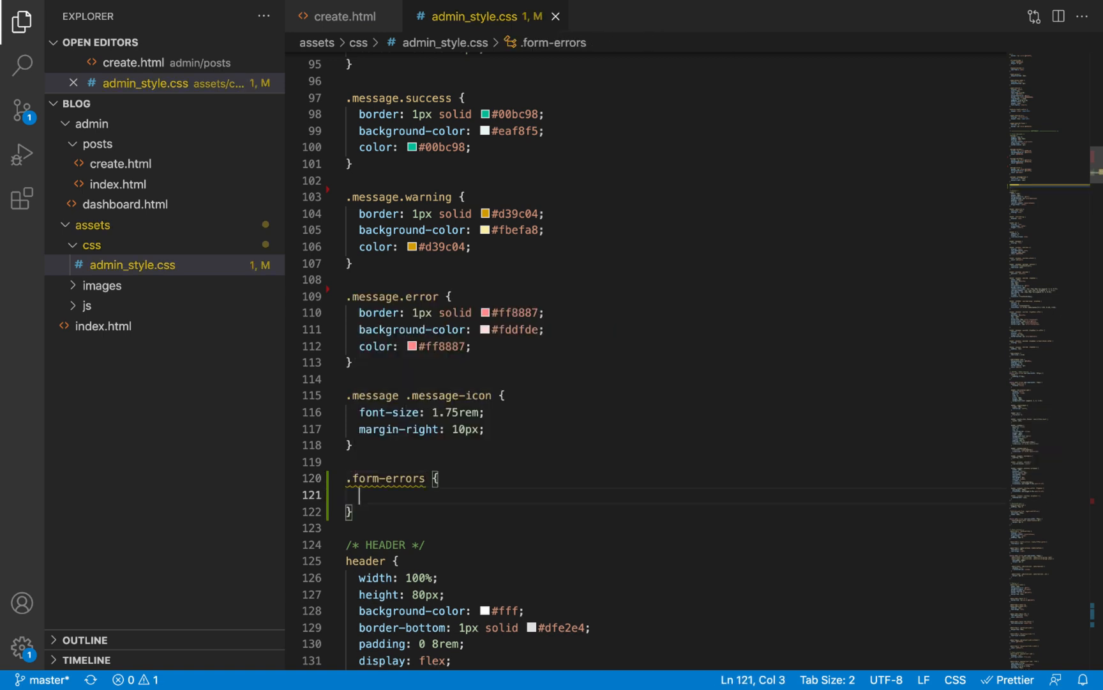
type("border: 1px solid red;")
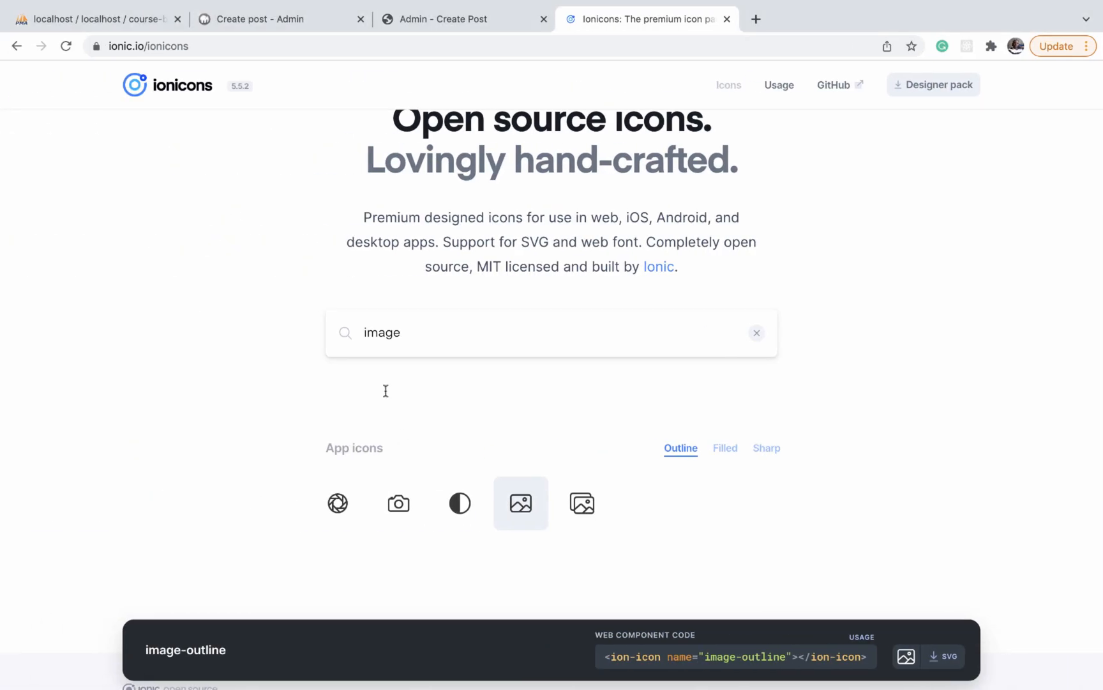
left_click(96, 19)
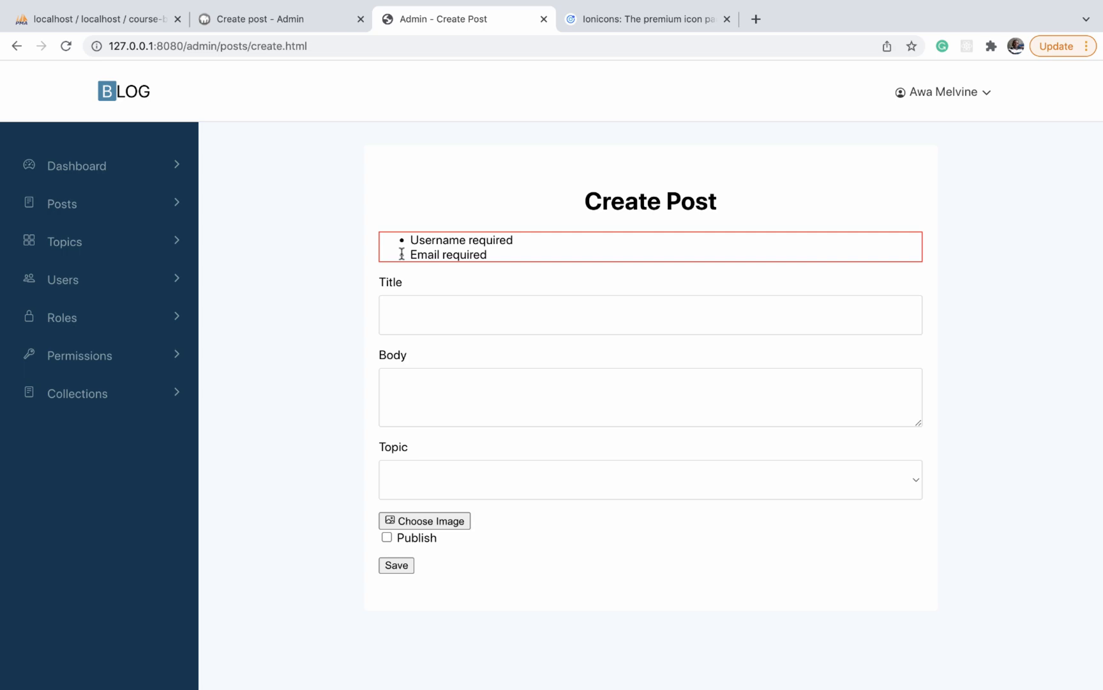
mouse_move(425, 220)
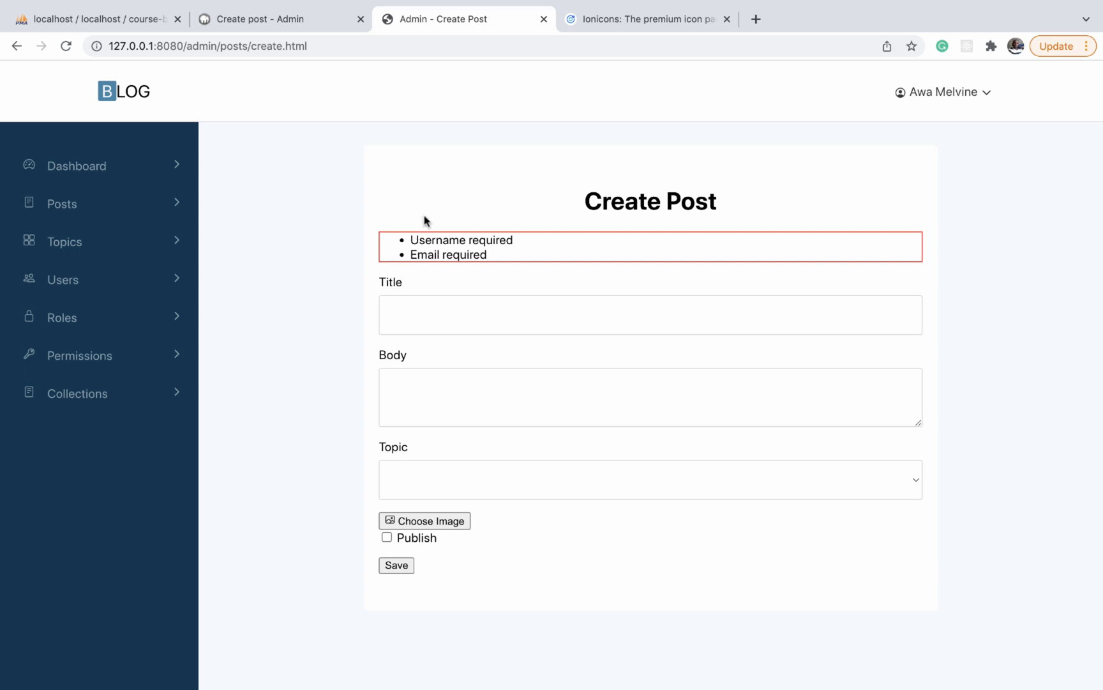
mouse_move(429, 251)
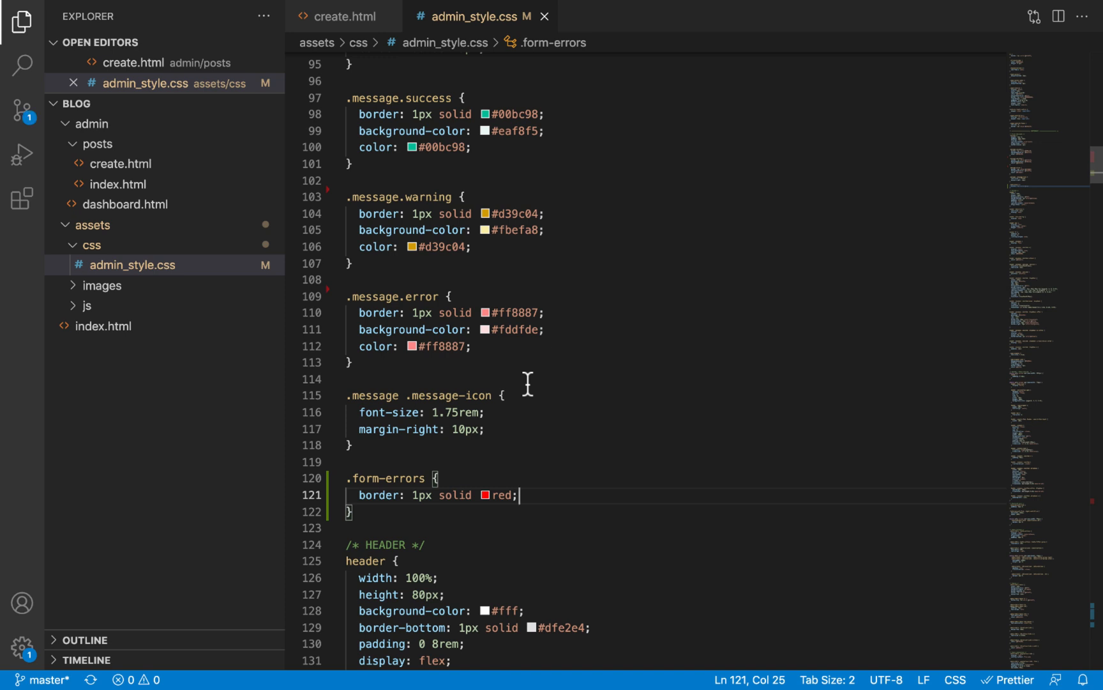
mouse_move(491, 368)
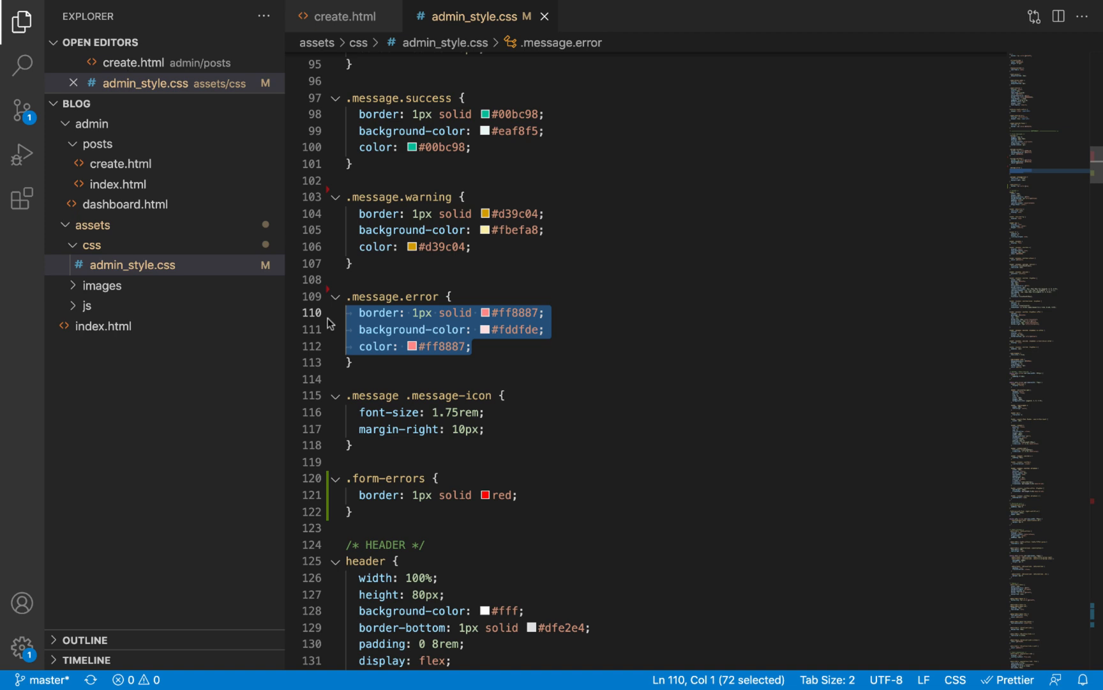
mouse_move(541, 429)
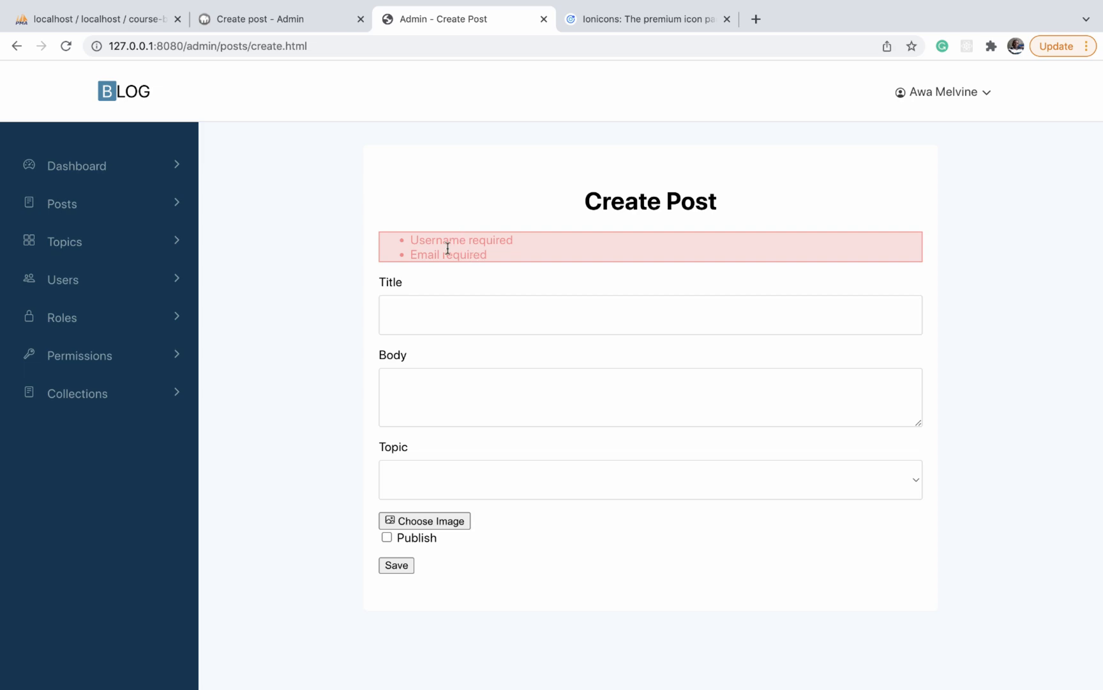
mouse_move(473, 245)
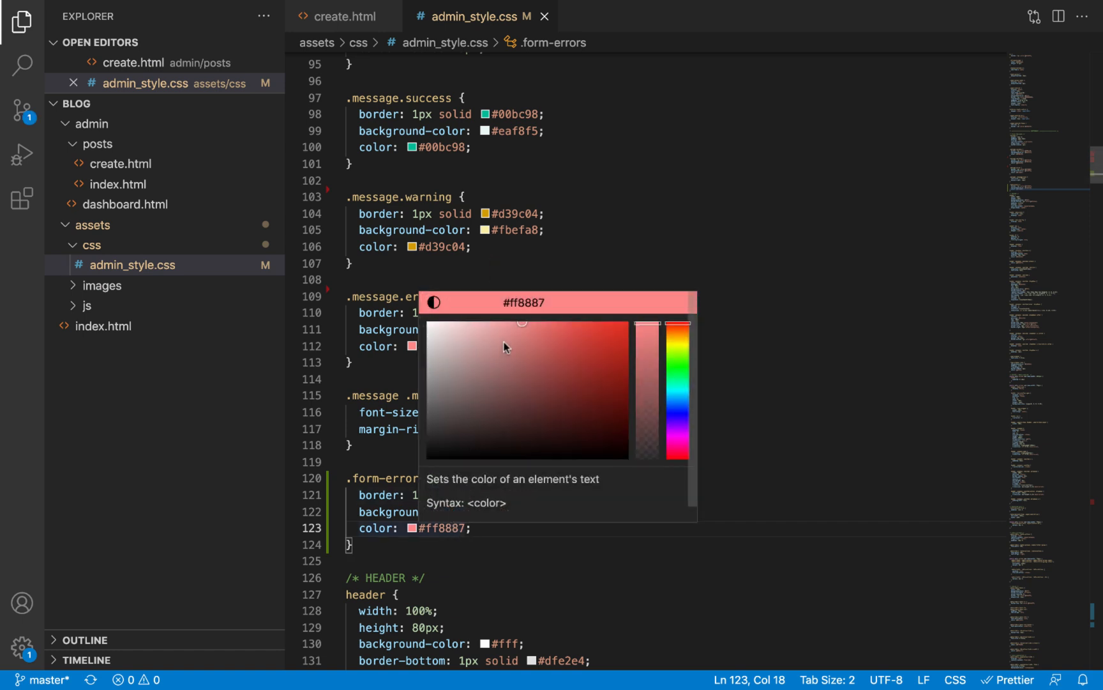
- Darken the error text colour to #944949 with the color picker and copy the value
left_click(519, 354)
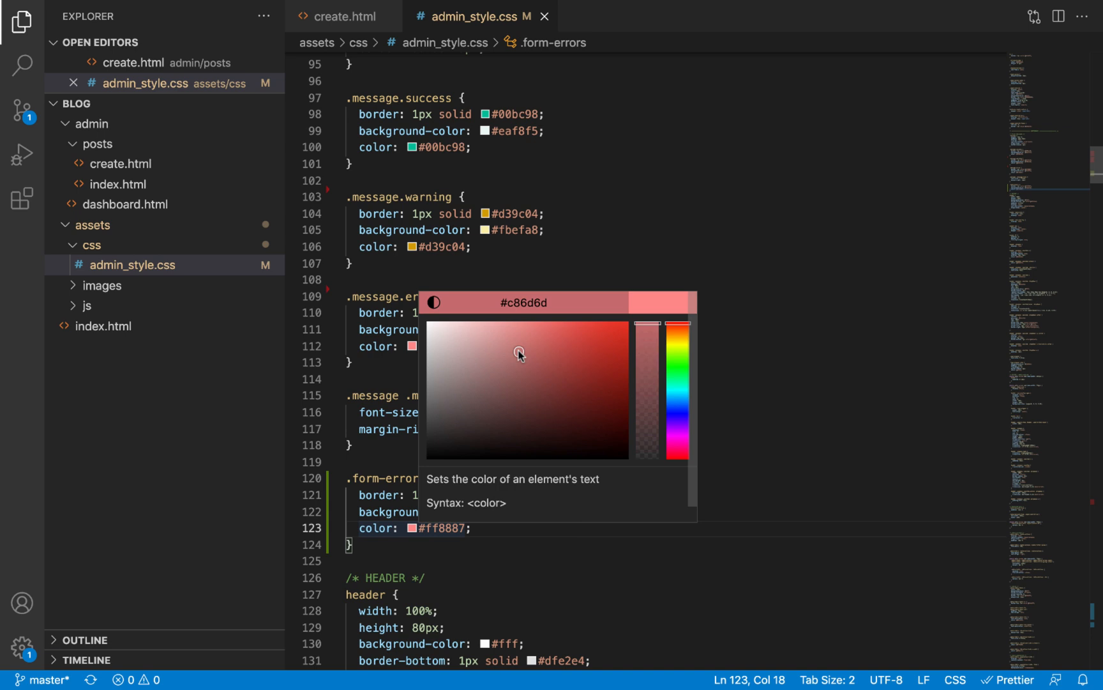
left_click_drag(519, 352, 524, 371)
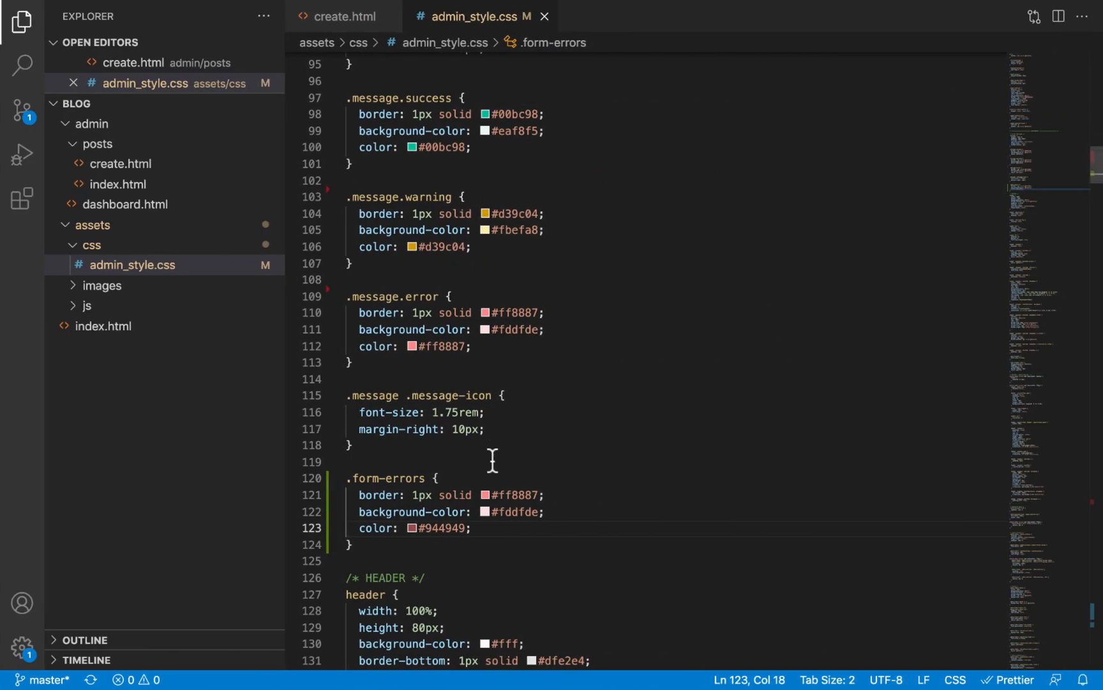
double_click(439, 528)
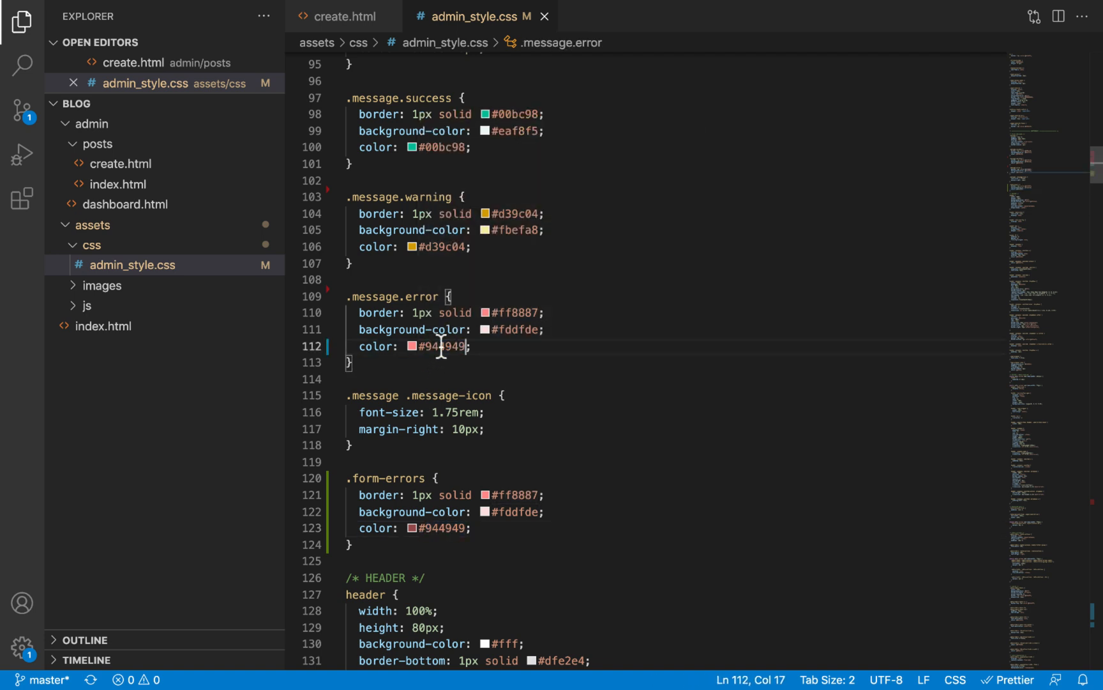
left_click(472, 528)
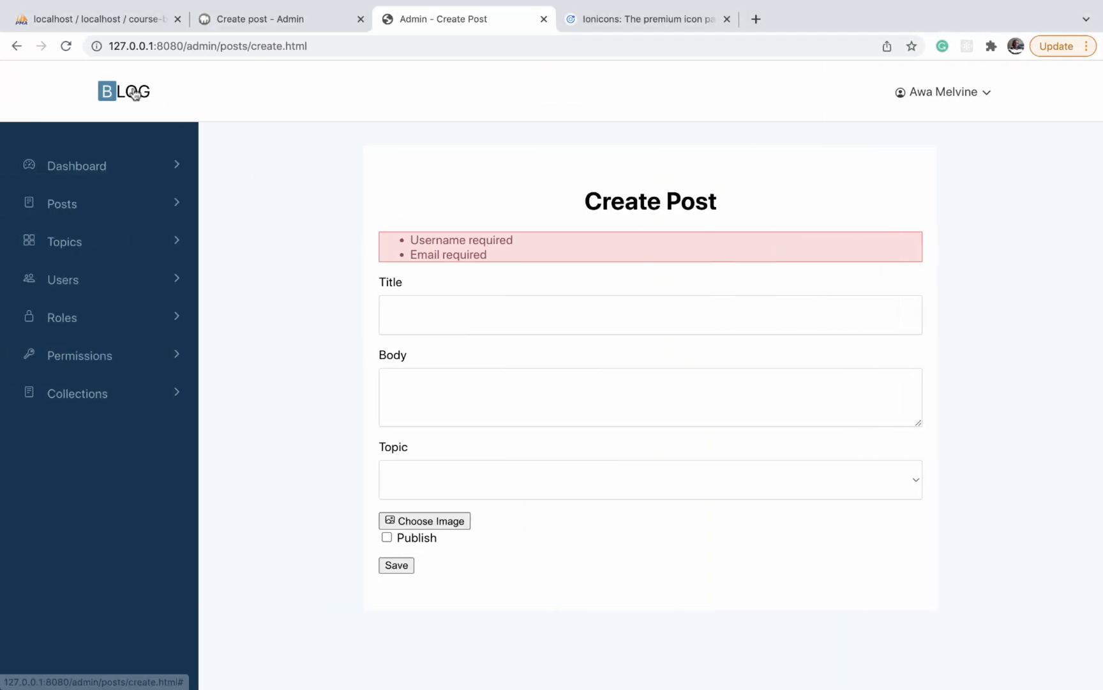
mouse_move(445, 276)
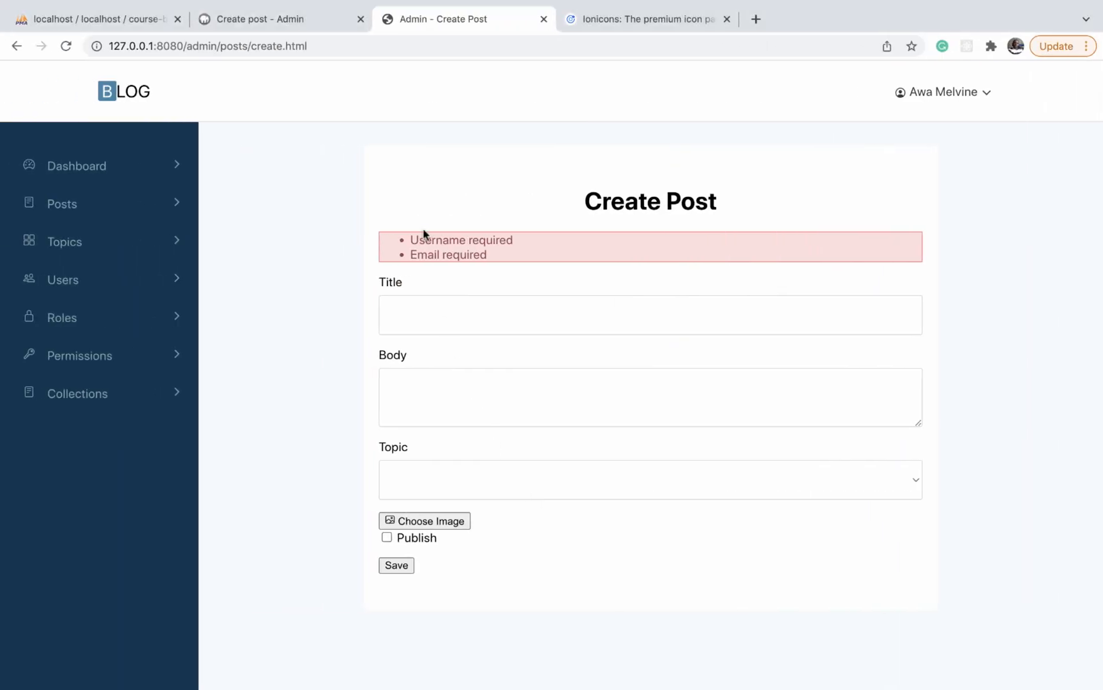
mouse_move(433, 231)
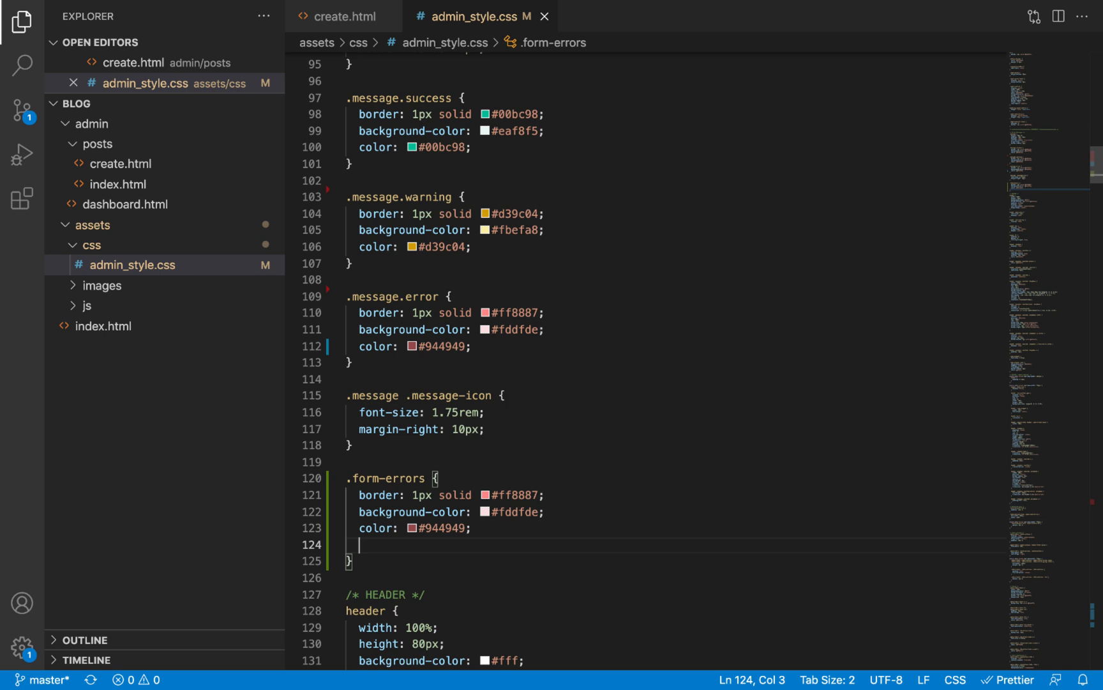
- Add padding: 16px 32px to the .form-errors rule via the p16px32 Emmet abbreviation
type("p1")
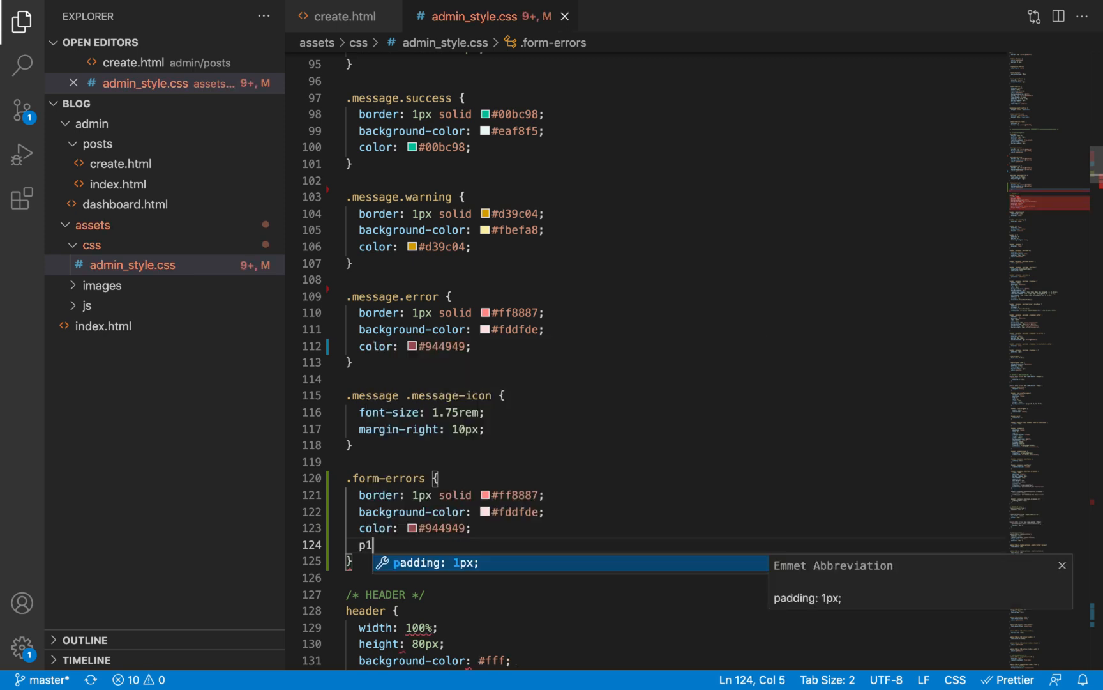
type("6px")
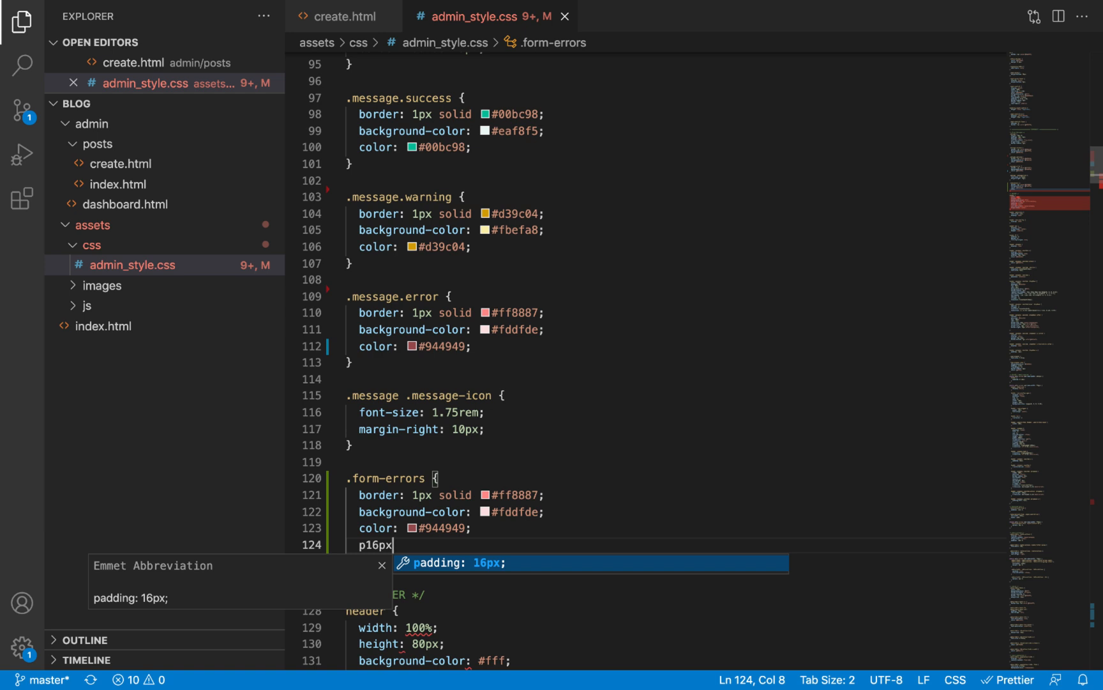
type("32")
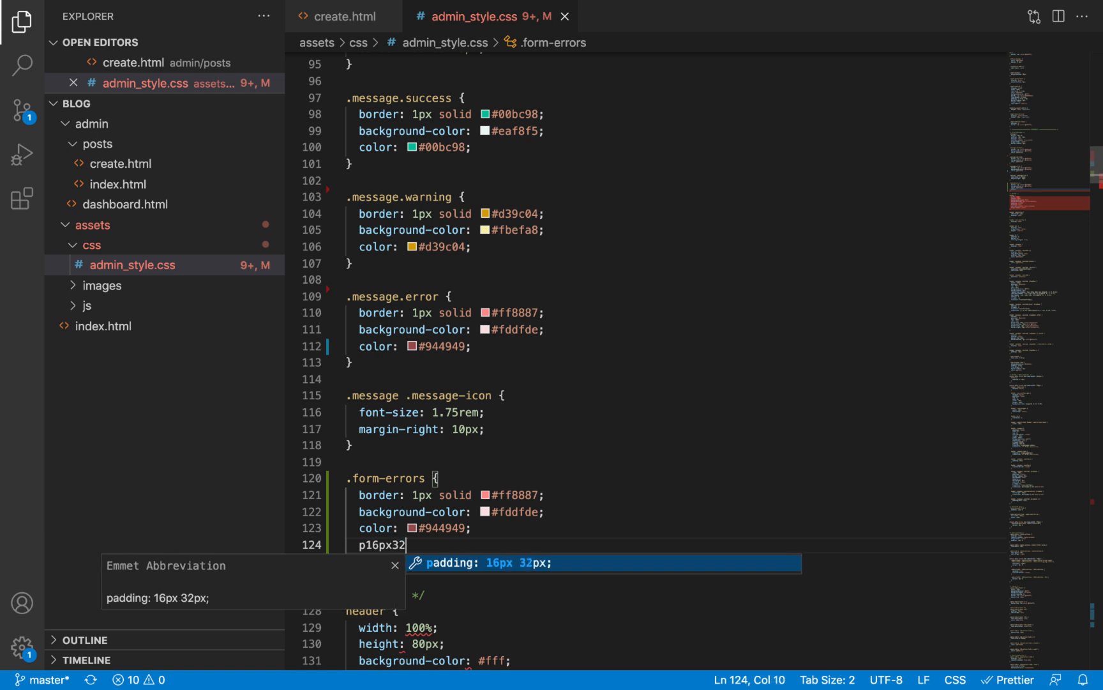
key("Tab")
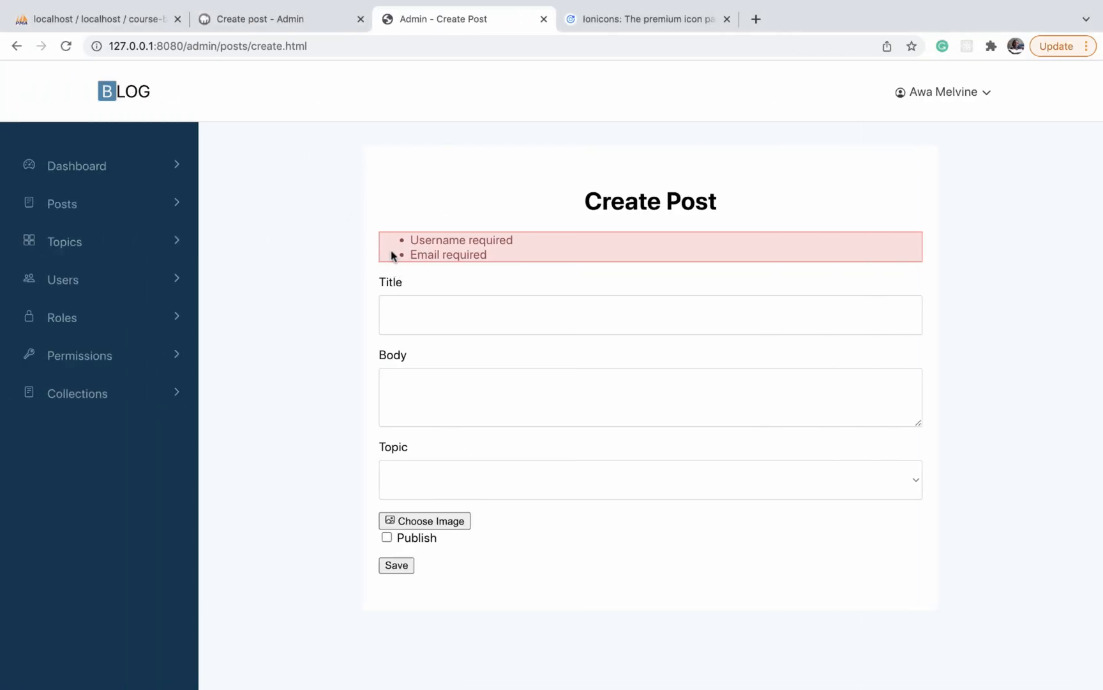
mouse_move(286, 182)
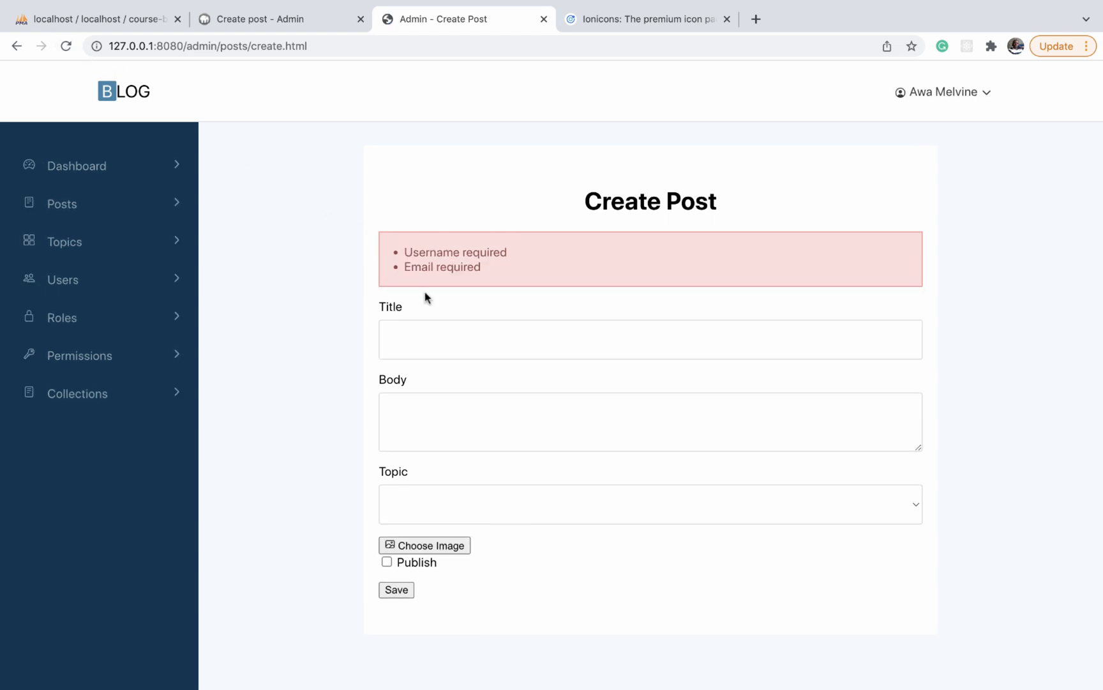
mouse_move(376, 236)
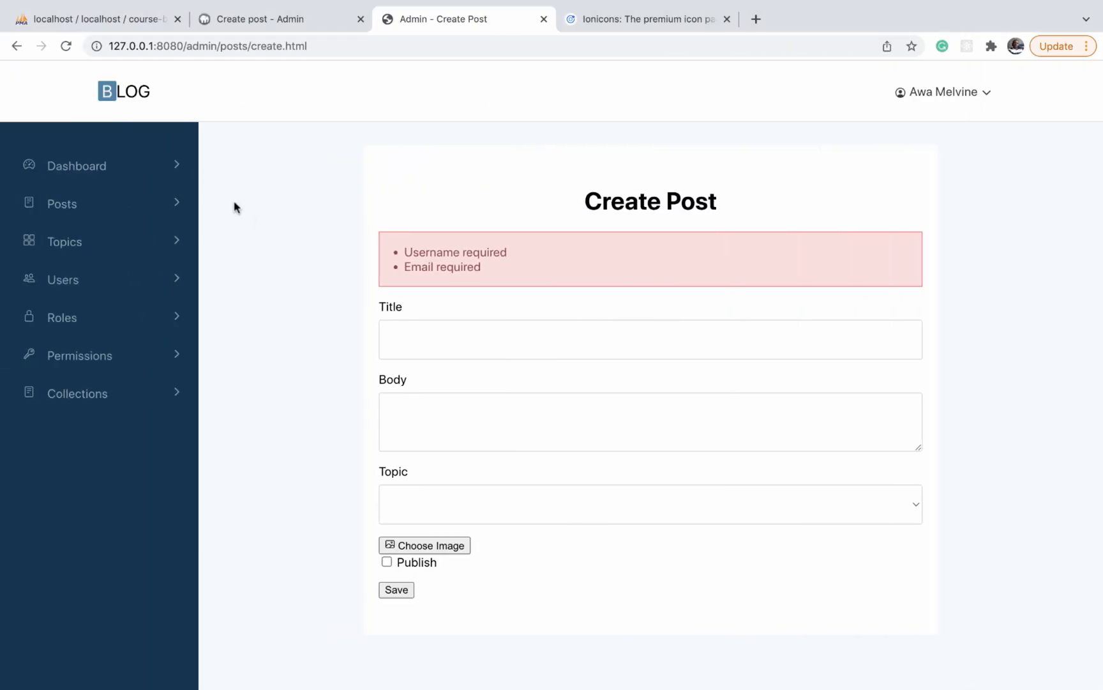
mouse_move(975, 307)
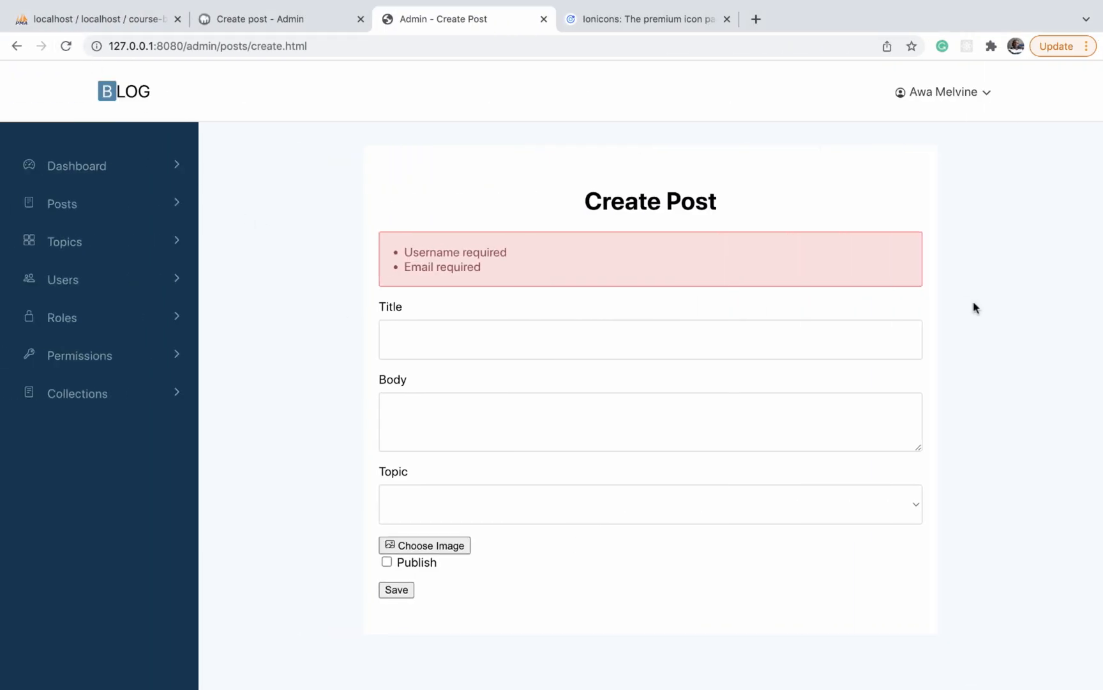